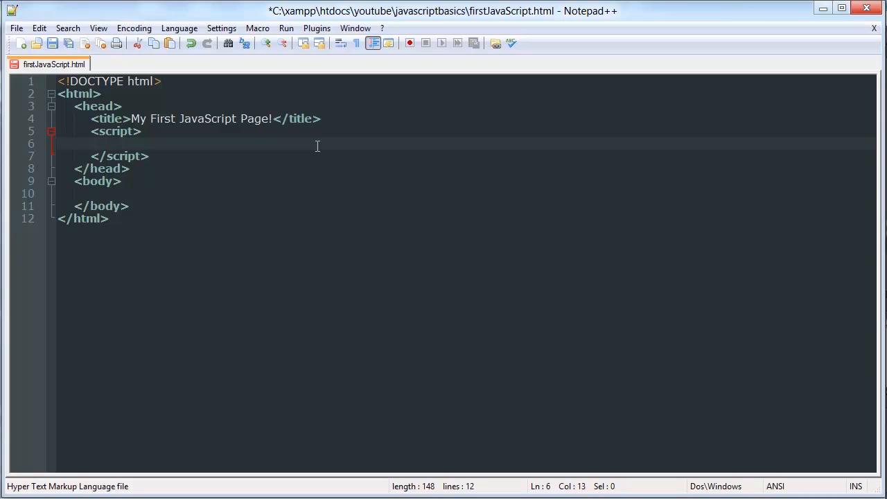
mouse_move(118, 211)
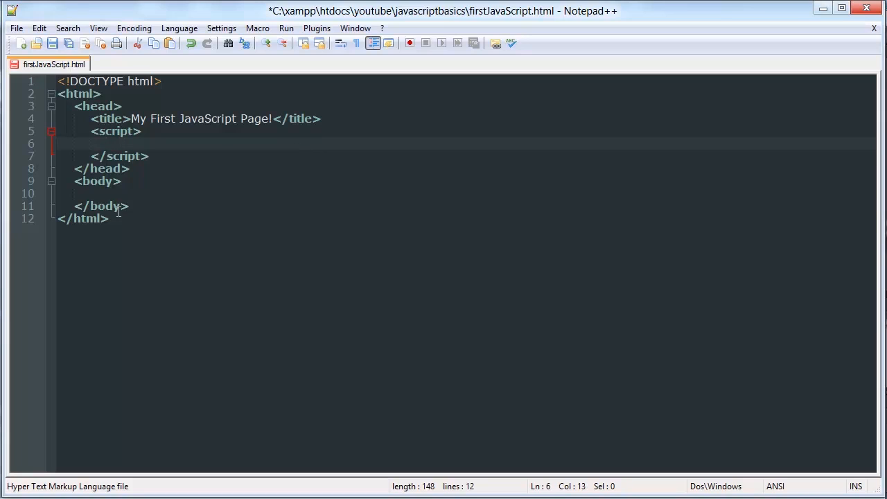
Add an empty <div></div> and an empty <p></p> inside the body, each on its own line
click(468, 194)
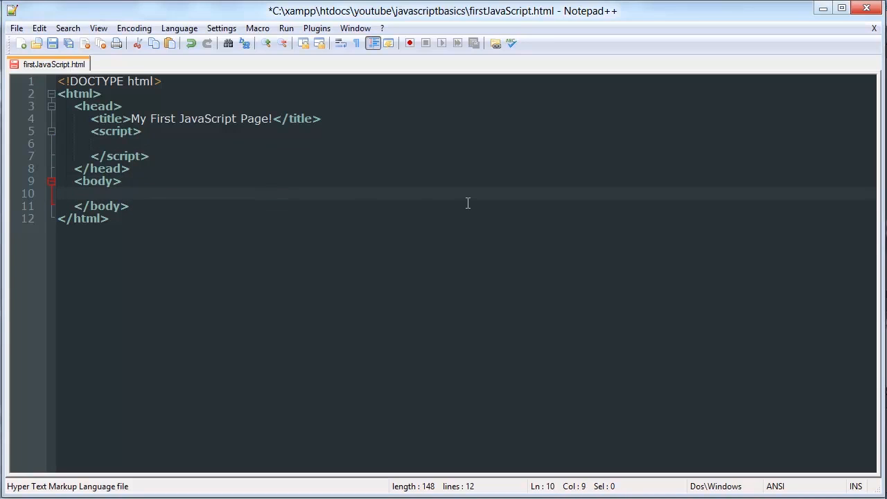
text(<)
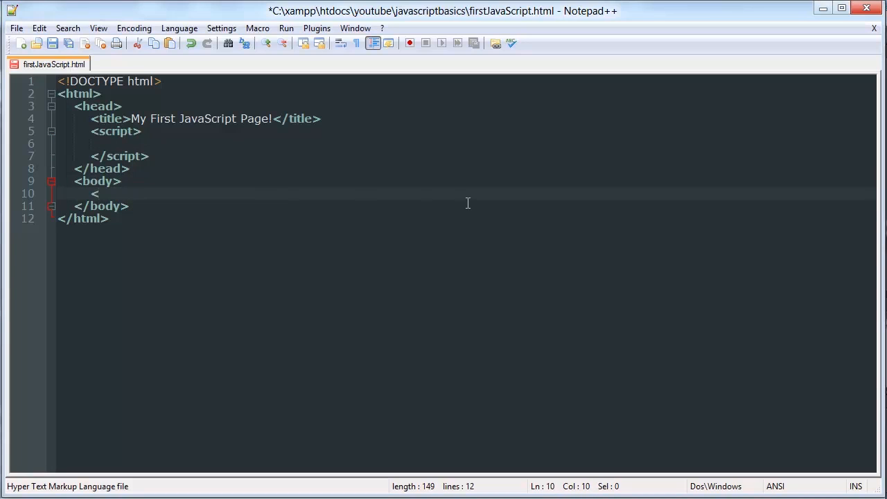
text(div></)
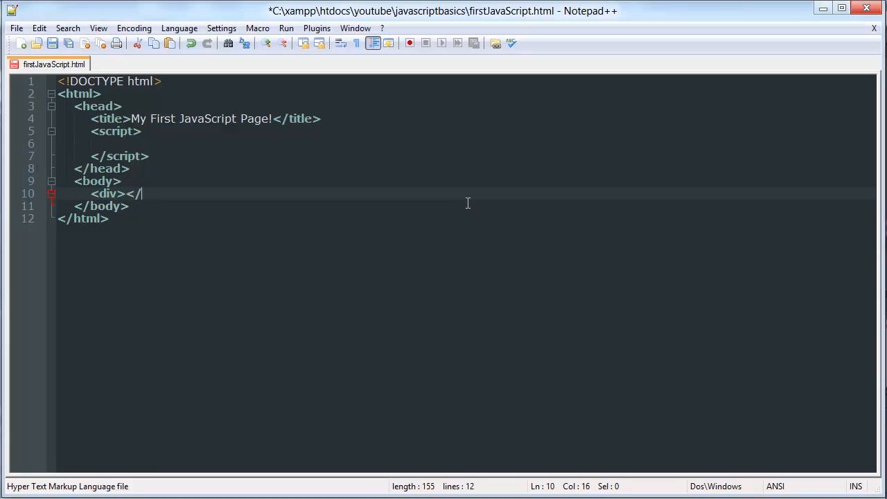
key(Enter)
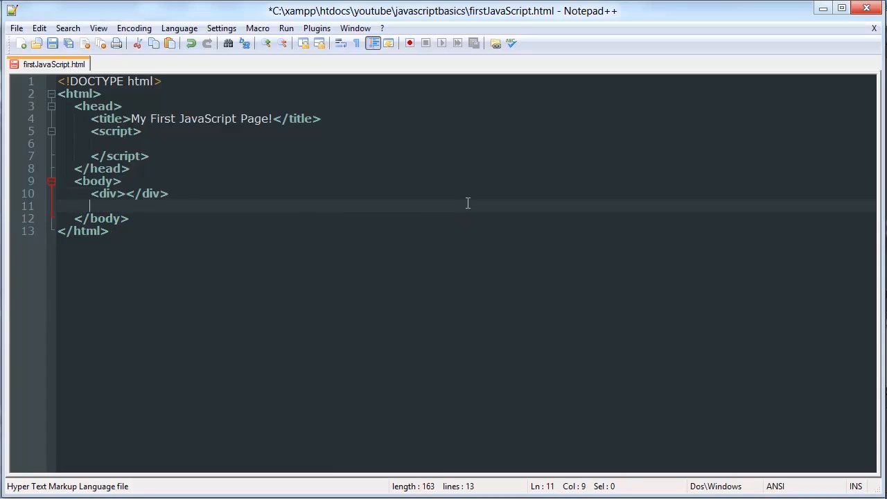
text(<p></p)
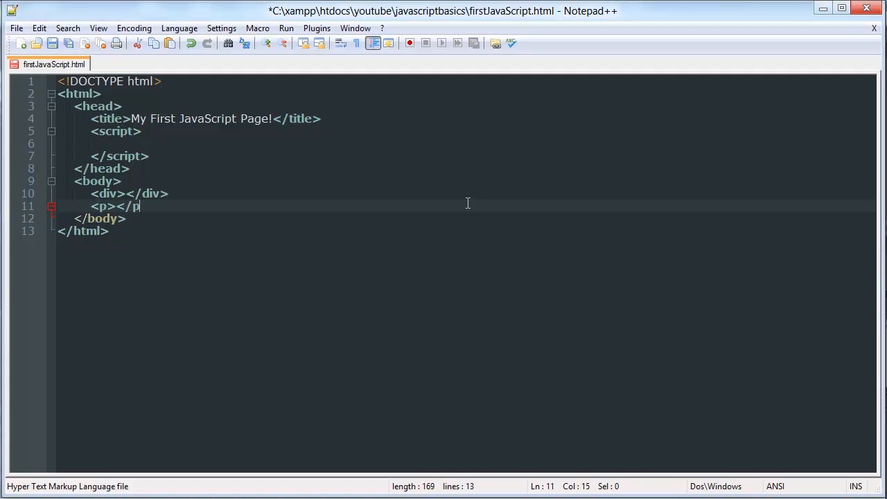
key(Enter)
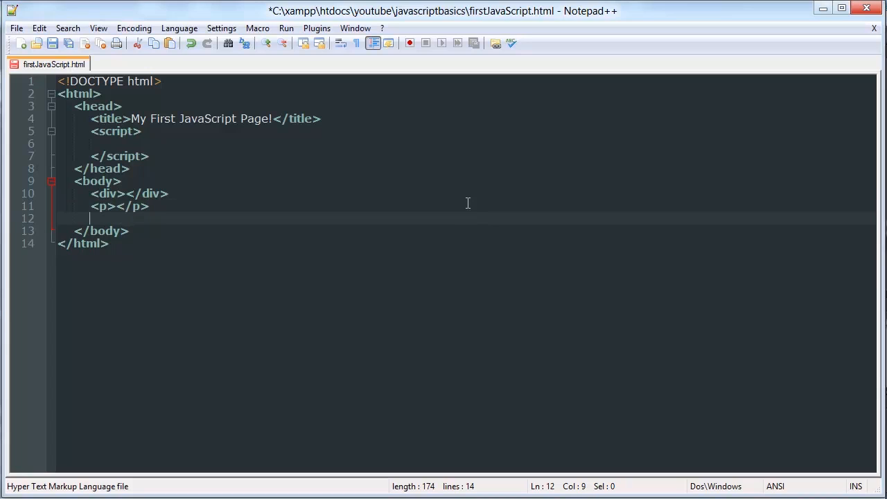
Add an empty <button></button> element on the line below the paragraph
text(<)
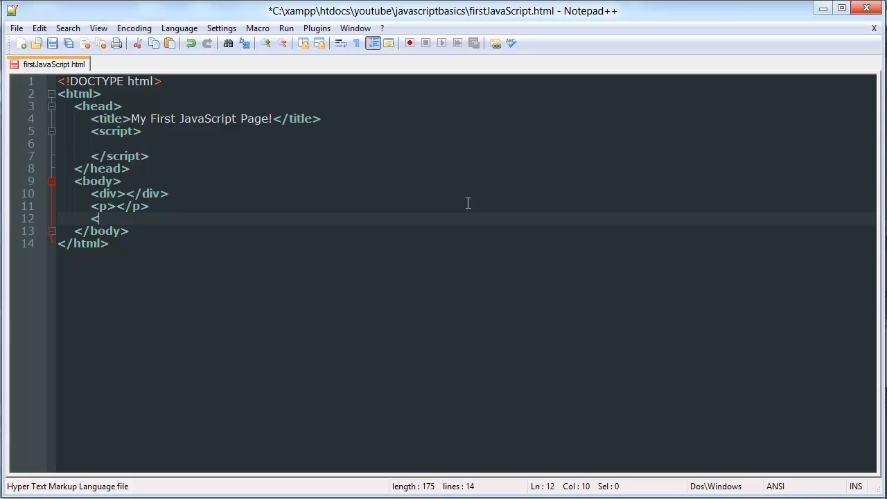
text(button)
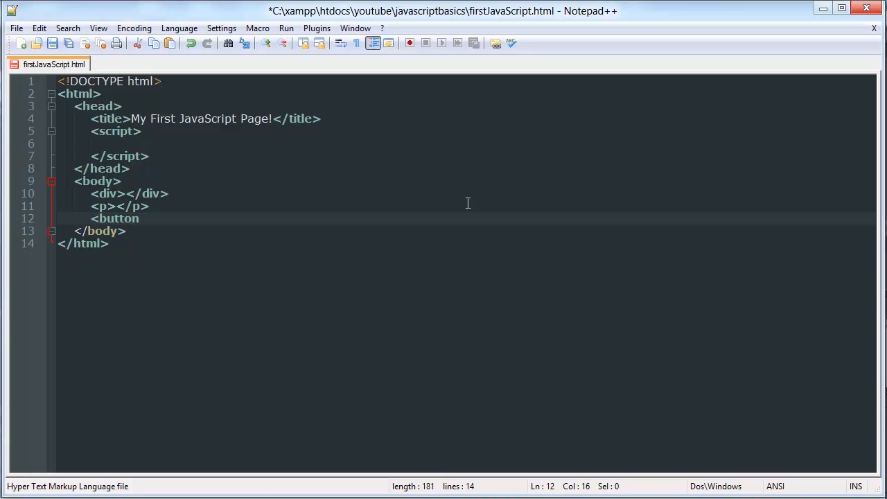
text(></bu)
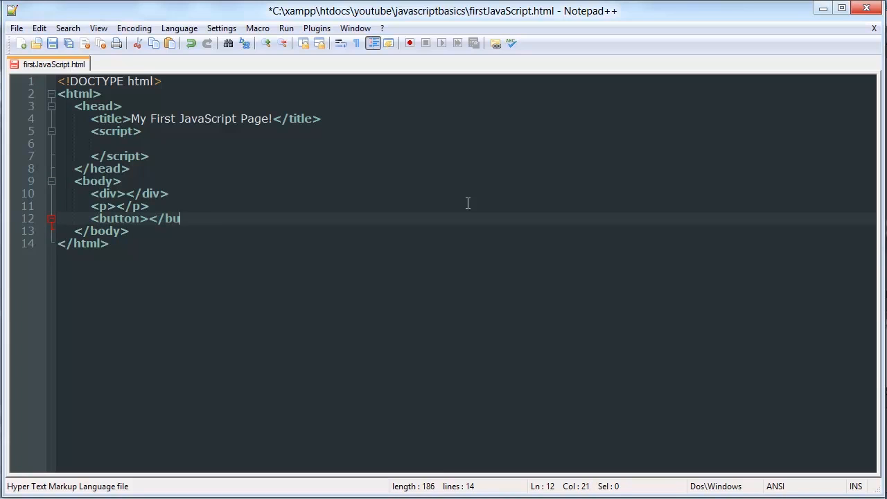
text(tton>)
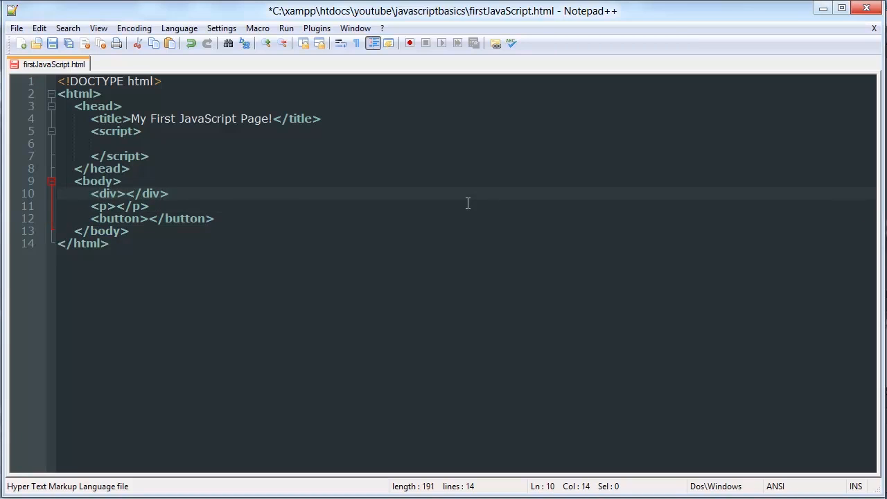
Style the div with width:200px, height:200px and a 3px solid black border
text(s)
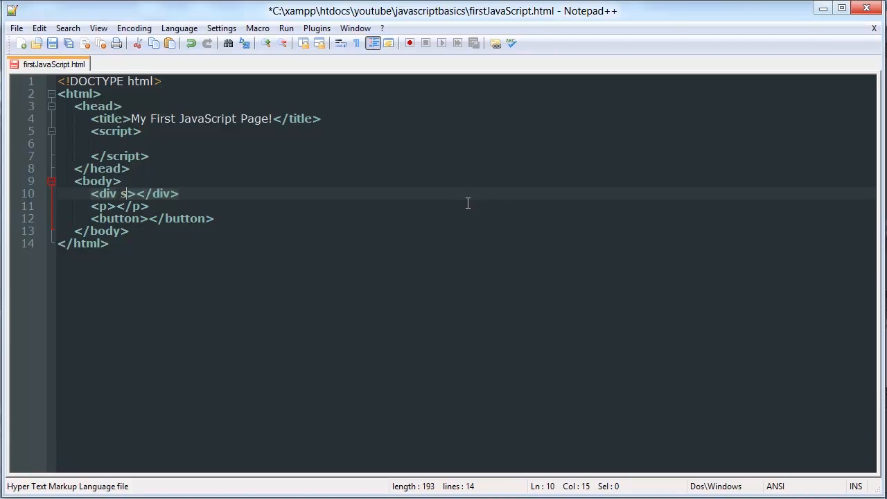
text(tyle="")
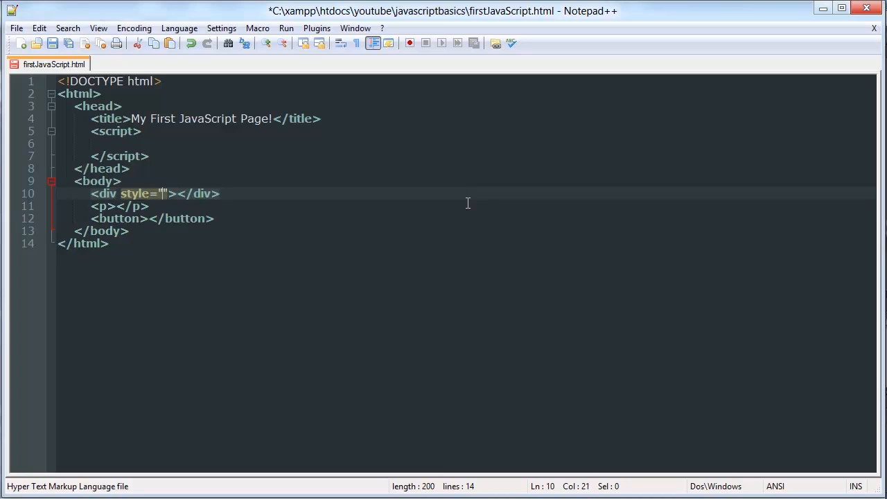
text(width:20)
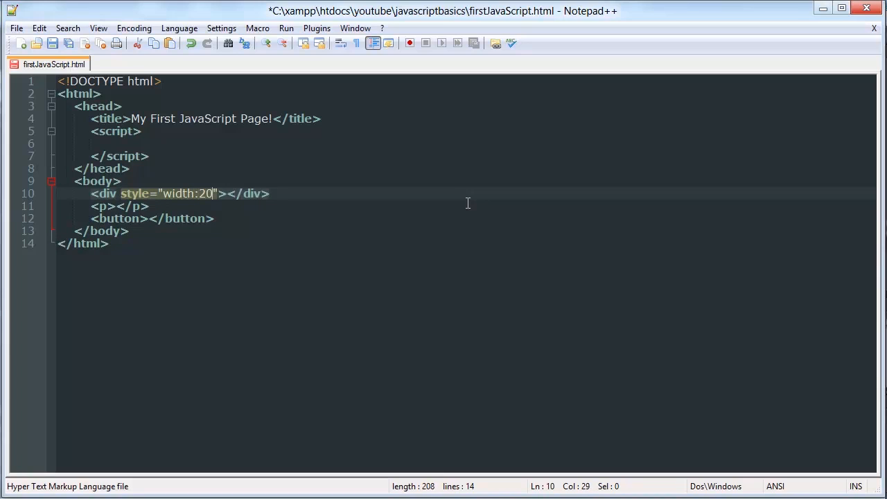
text(0px;heig)
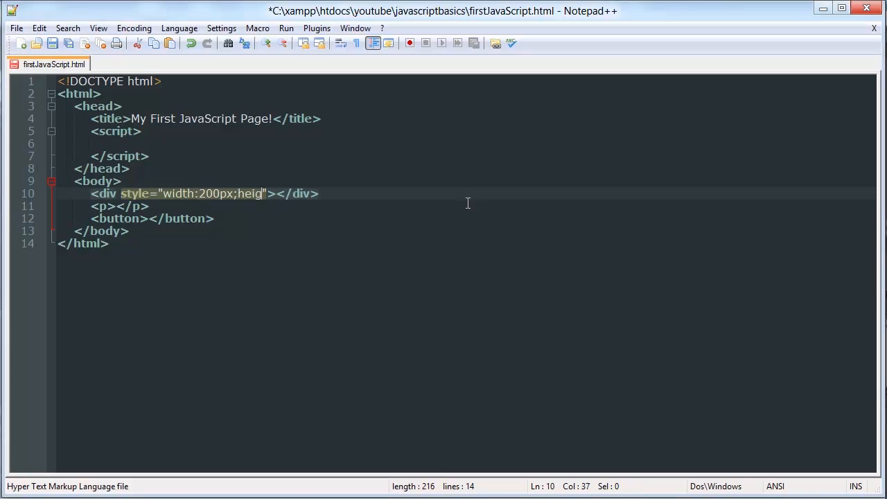
text(ht:200px;p)
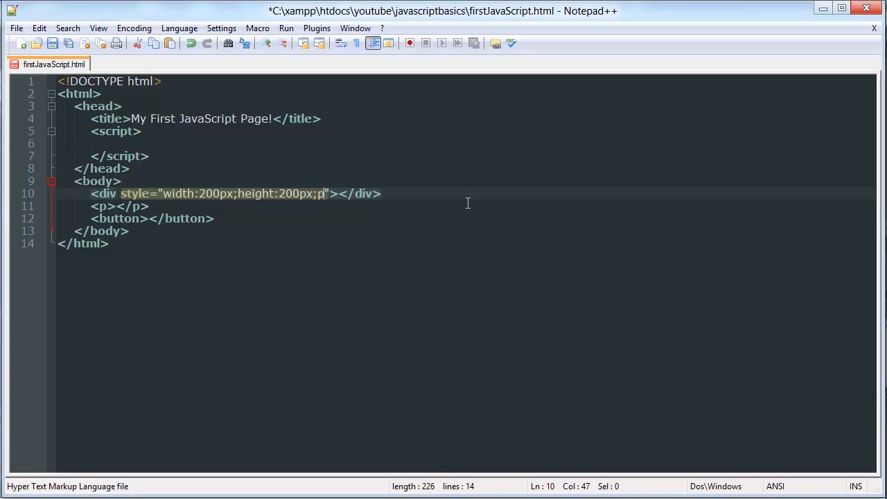
text(border:1px solid)
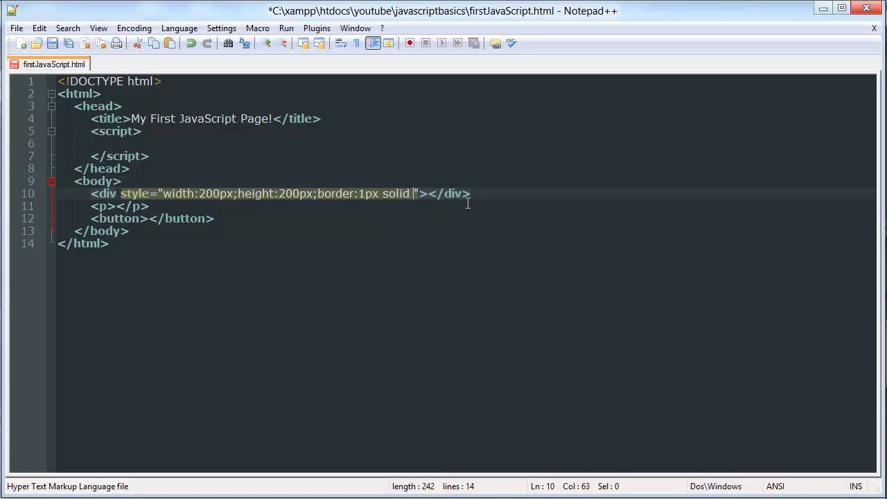
text(black)
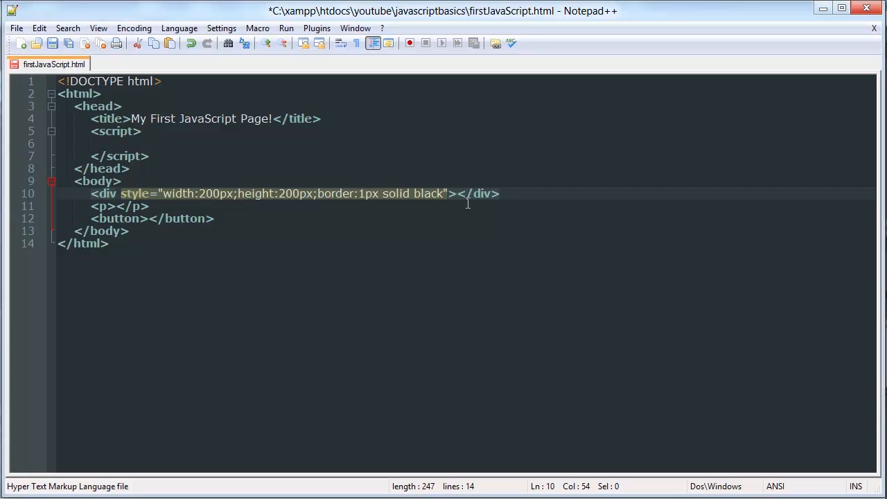
text(3)
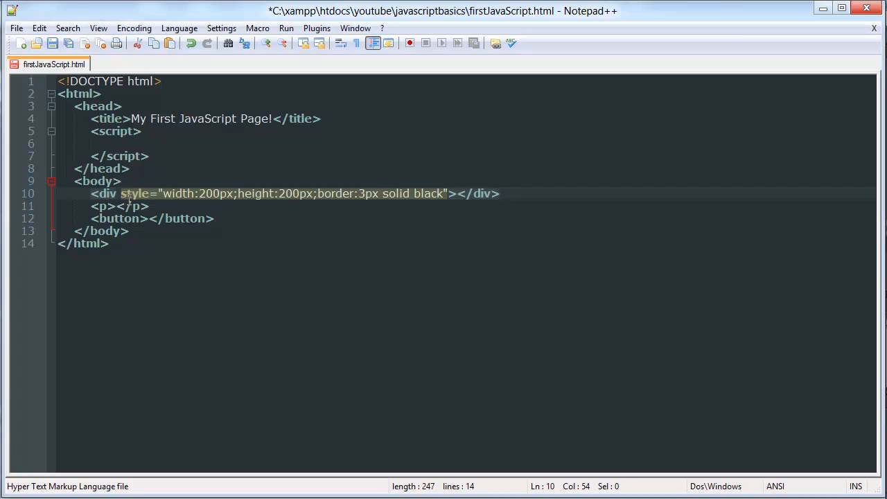
Label the paragraph 'This is some text' and the button 'Click me'
text(This is some text)
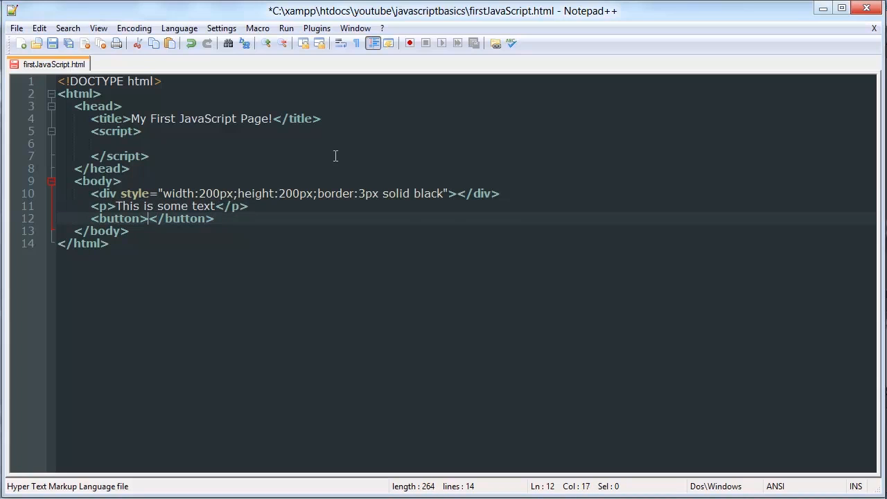
text(Click me)
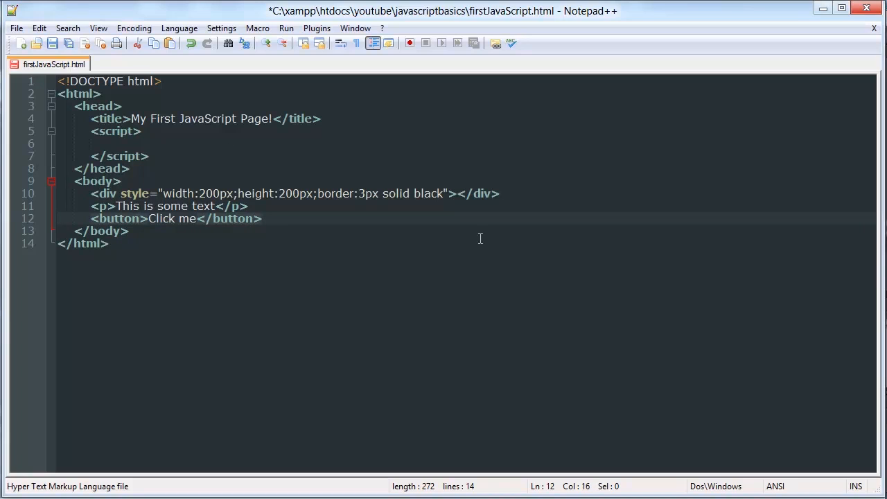
mouse_move(251, 161)
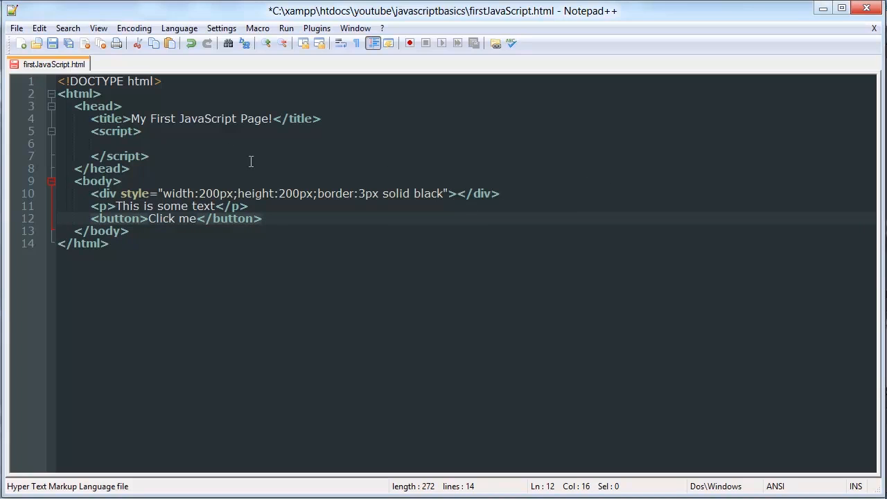
mouse_move(300, 156)
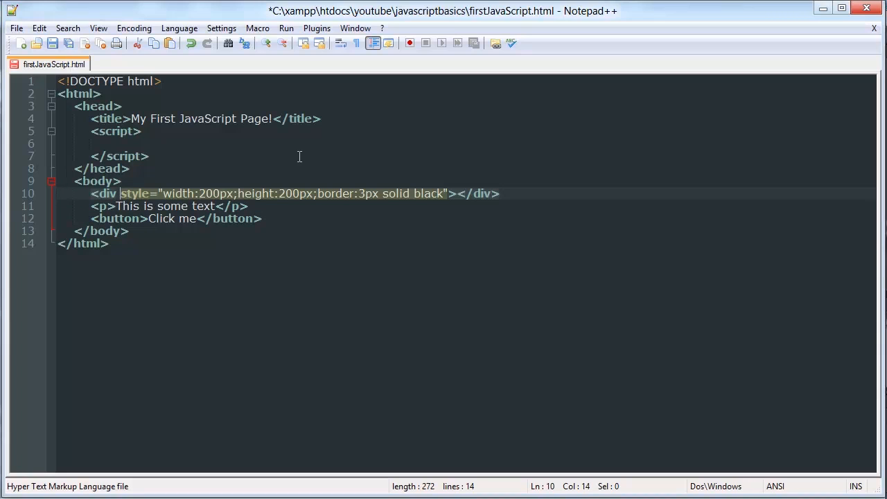
Add empty id="" attributes to the div, paragraph and button elements
text(id=)
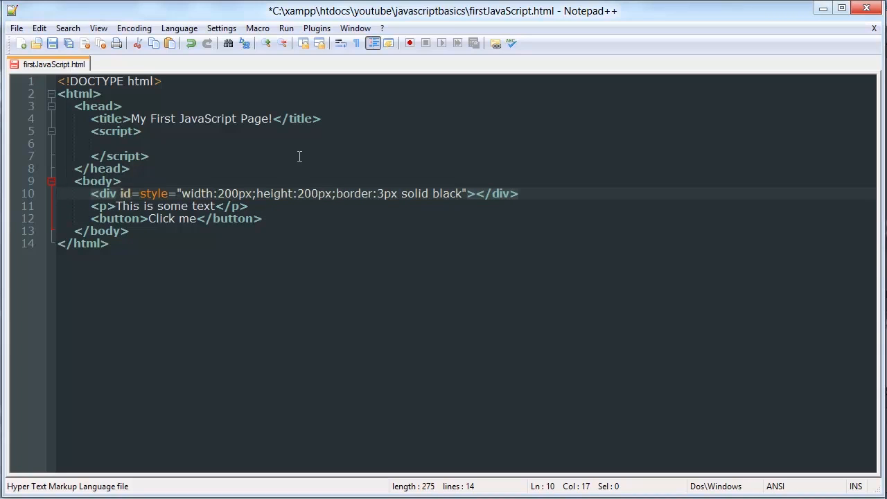
text("")
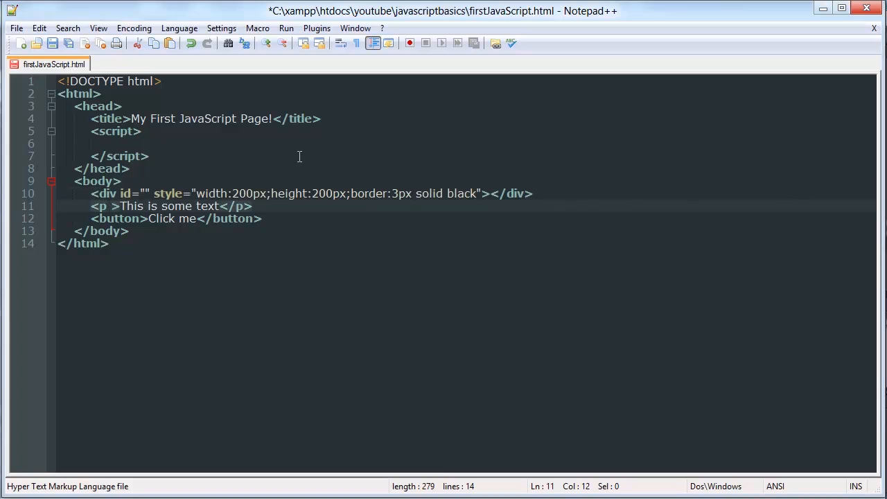
text(id="")
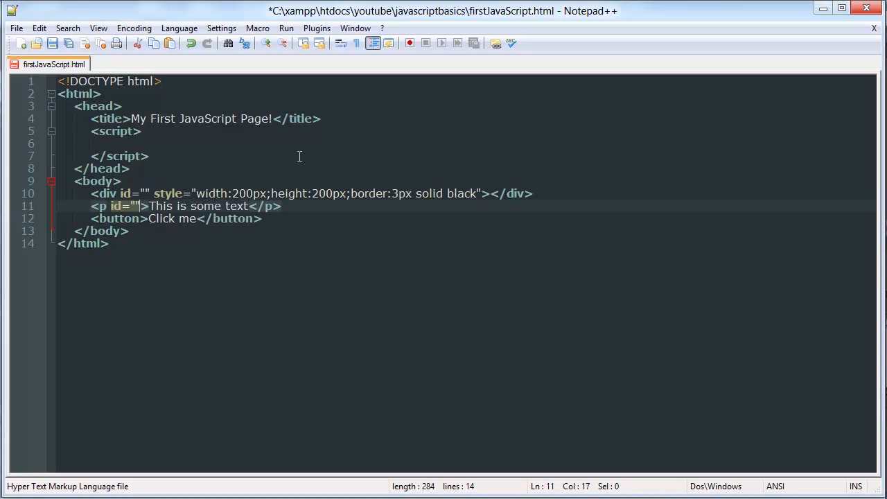
text(d)
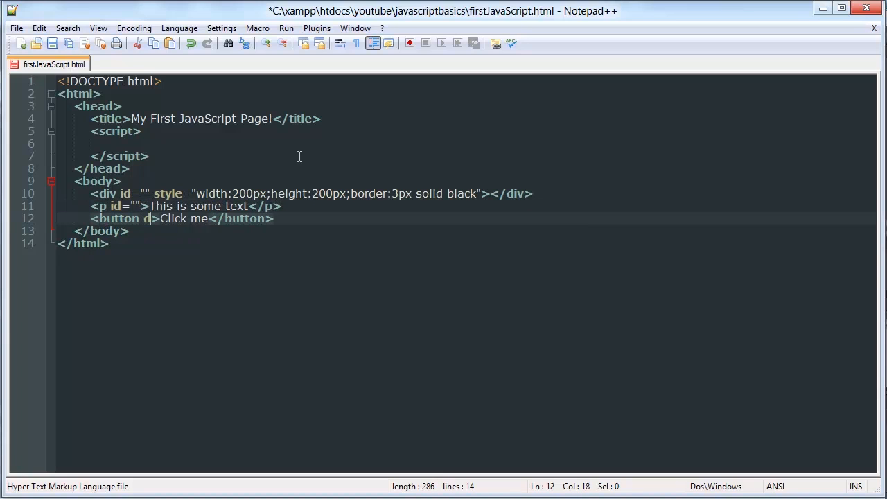
text(id"")
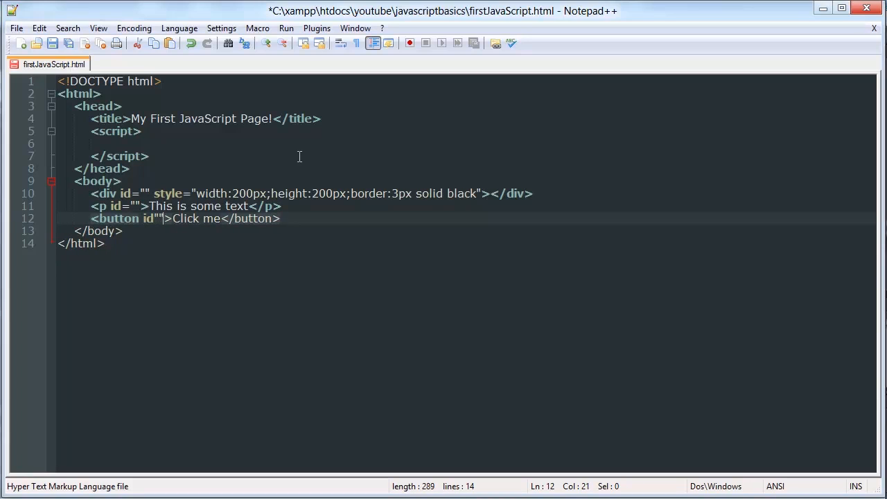
text(=)
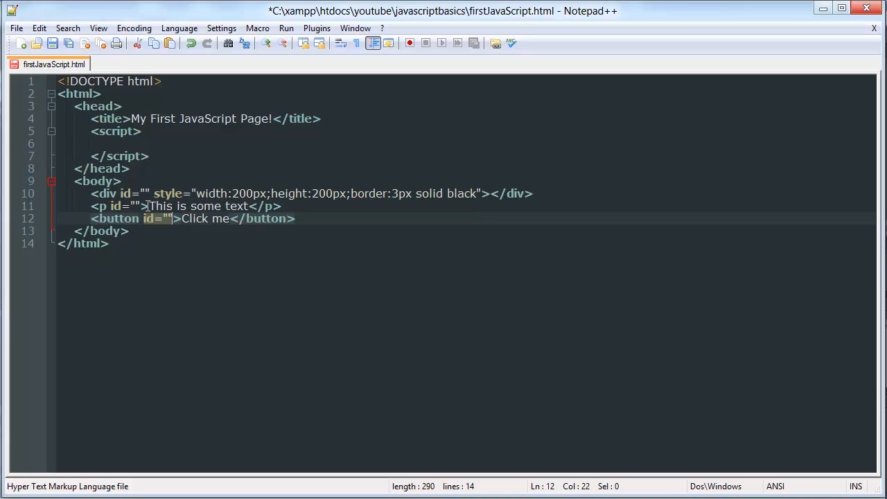
Fill the ids in as ourDiv, ourP and ourButton
click(143, 194)
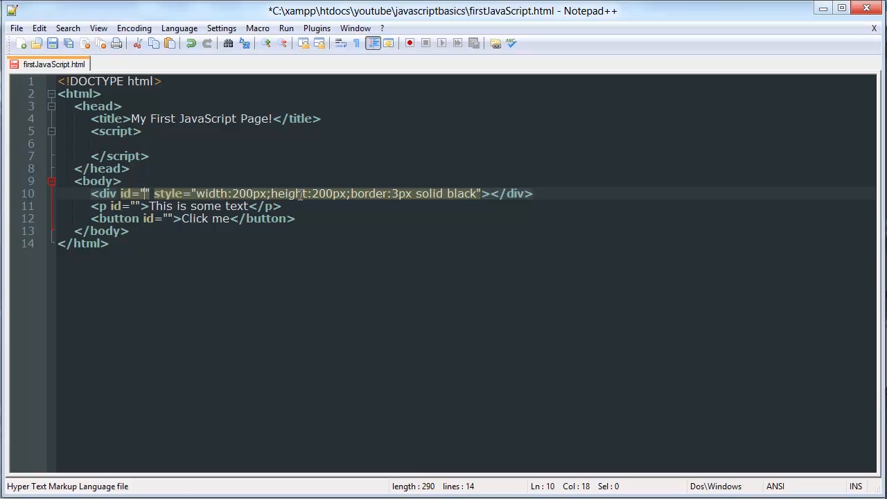
text(ourDiv)
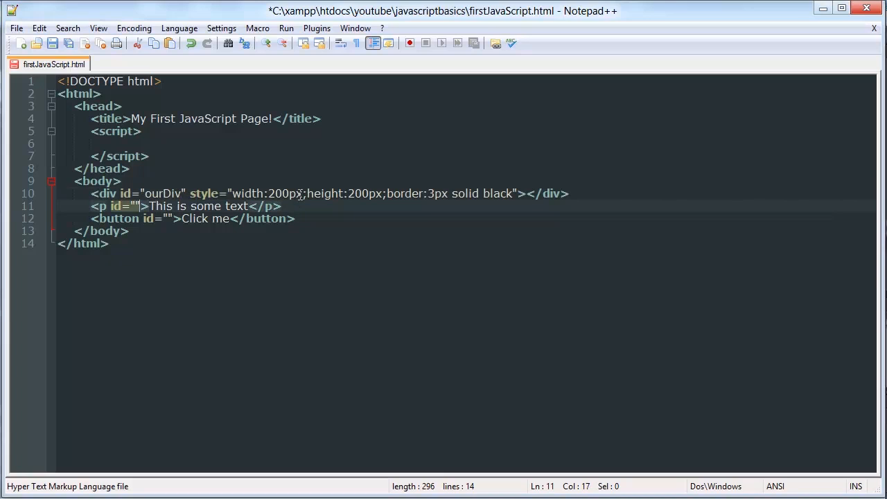
text(ourP)
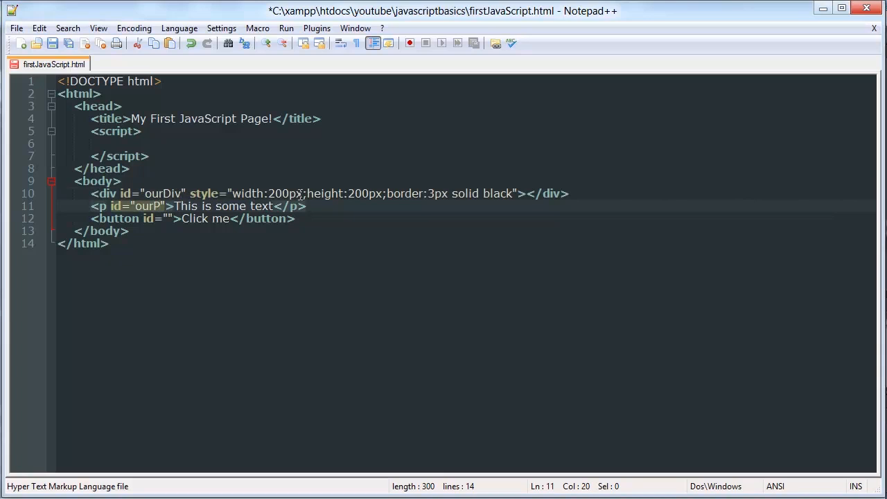
text(ourB)
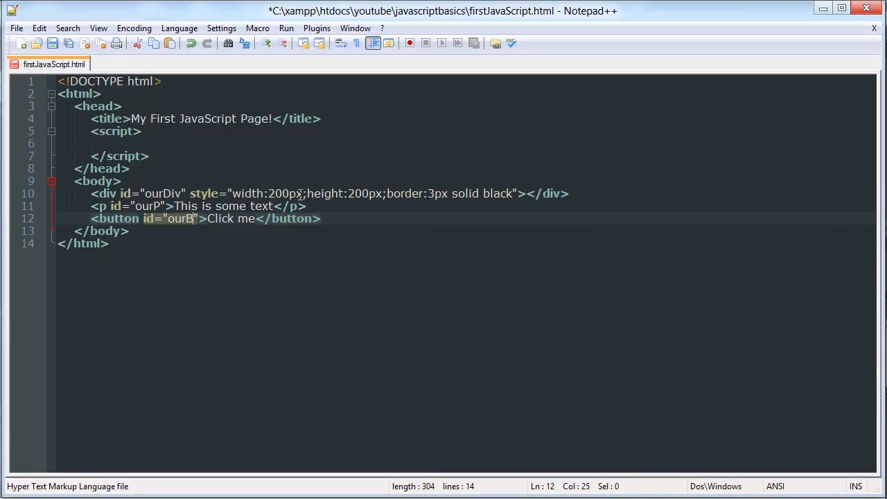
text(utton)
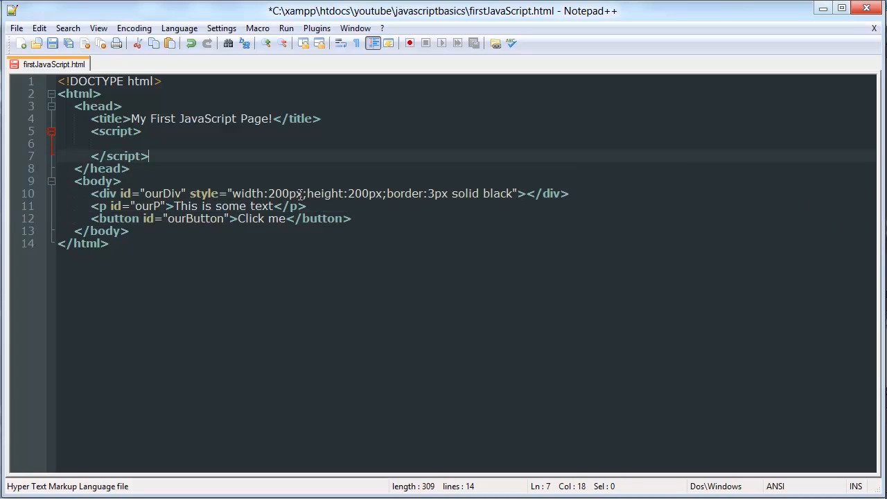
Write document.getElementById("ourDiv") inside the script block
click(62, 143)
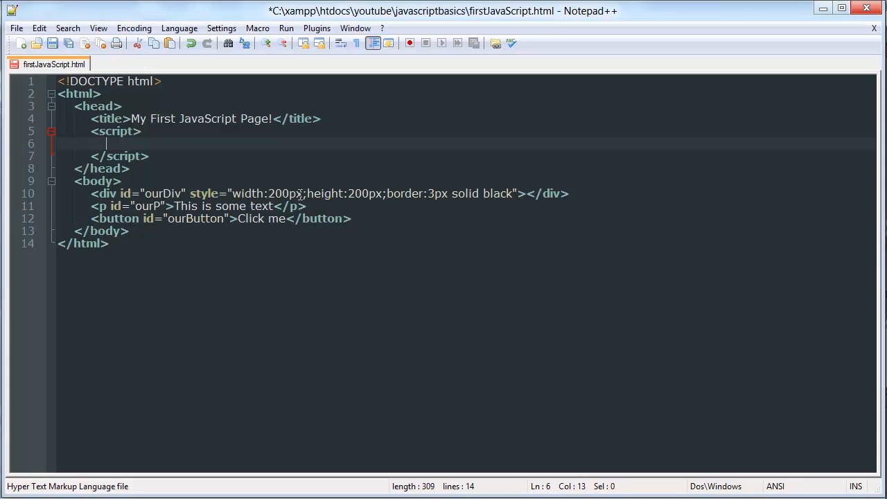
text(d)
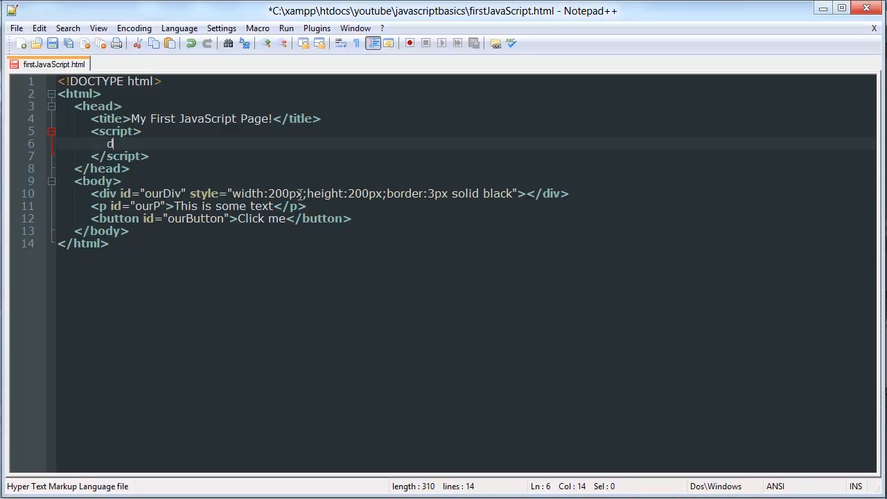
text(ocument)
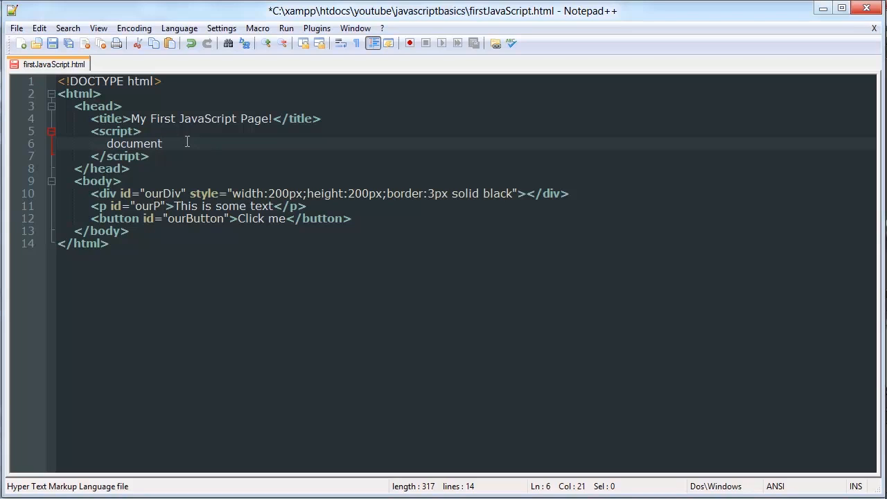
text(.)
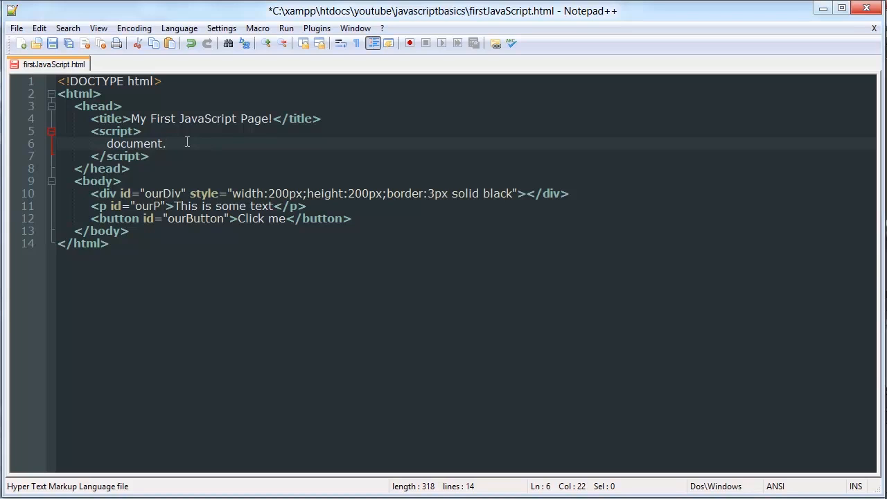
mouse_move(276, 151)
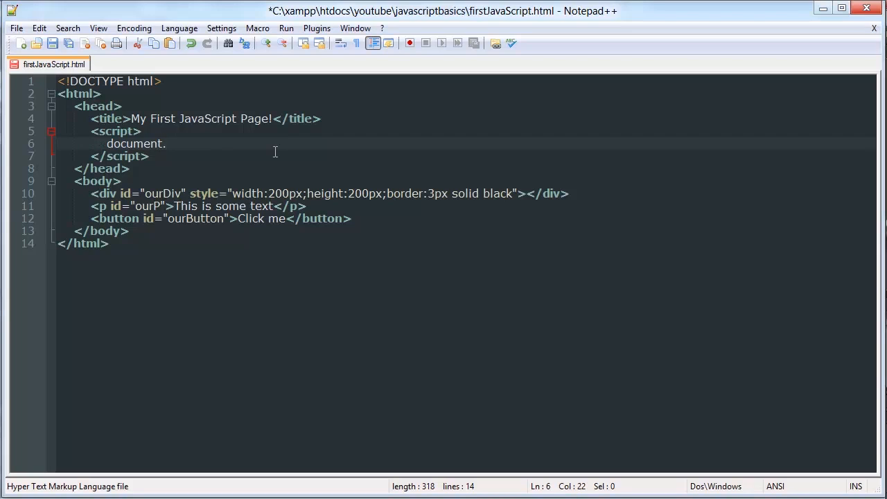
text(g)
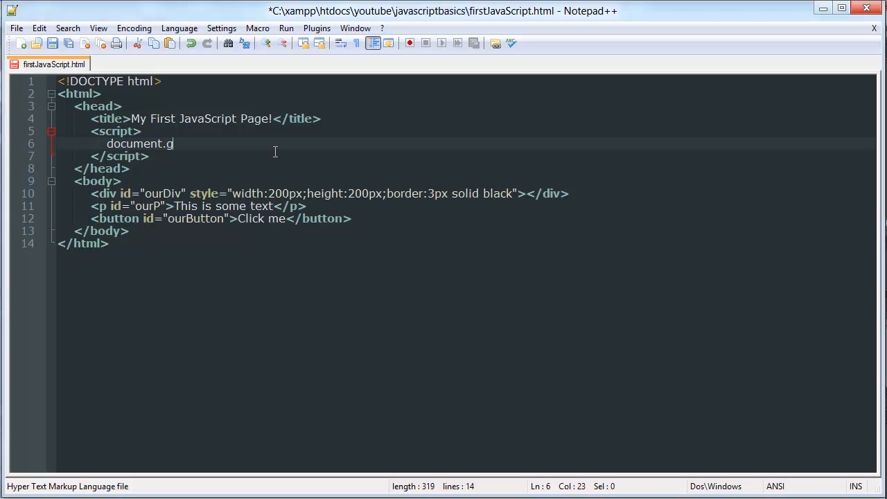
text(etElementById(")
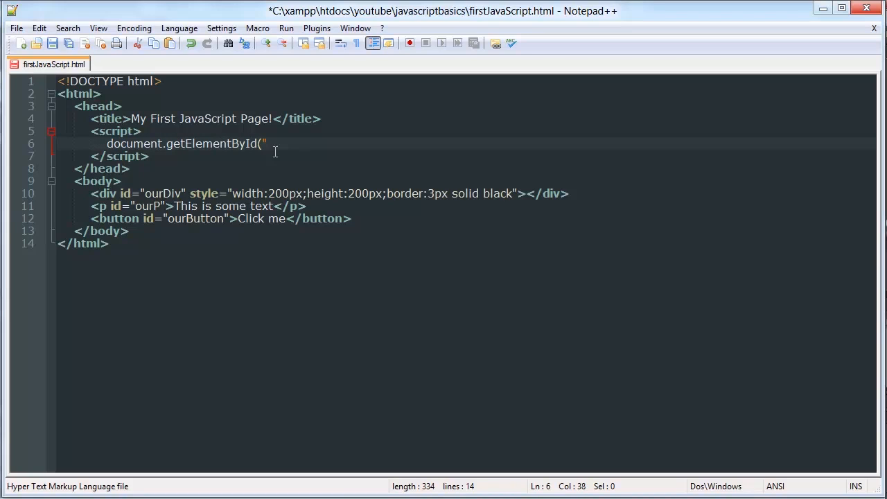
text(ourDiv")
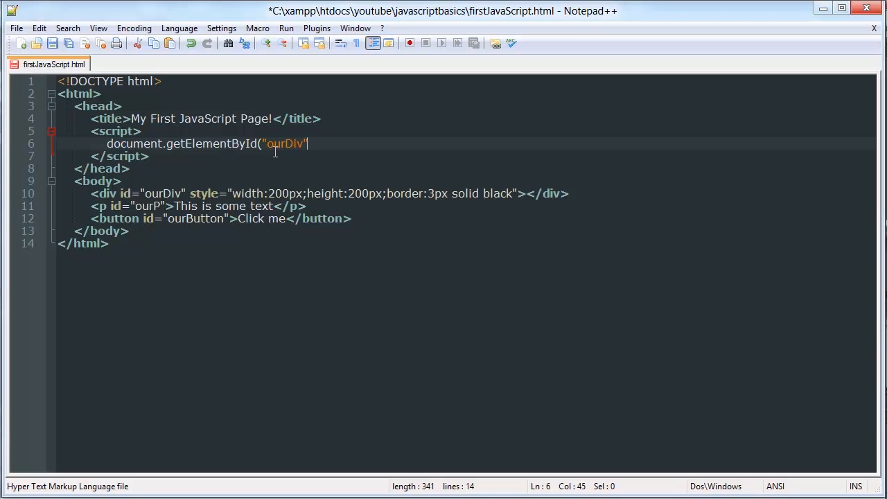
text())
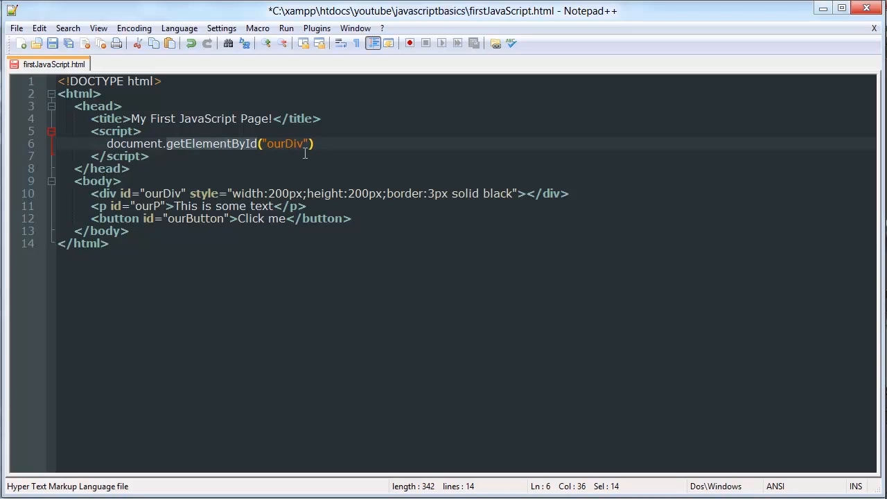
mouse_move(183, 146)
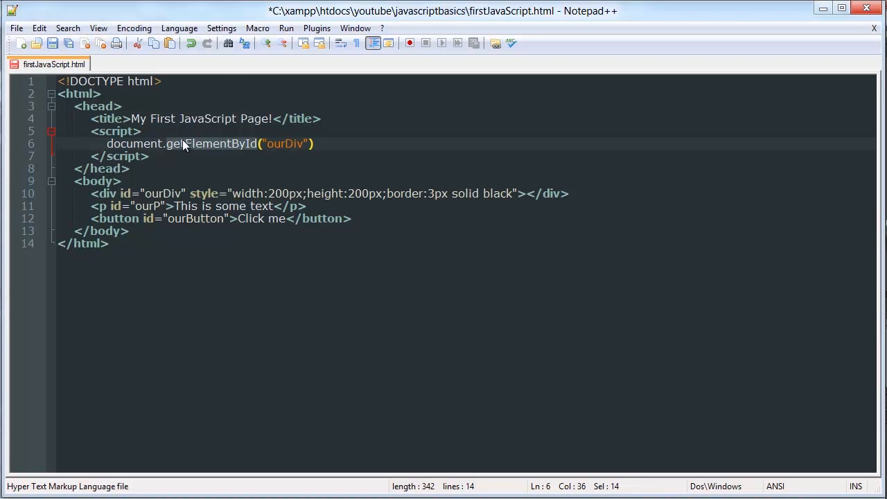
Swap the quotes around ourDiv to single quotes and end the statement with a semicolon
click(187, 144)
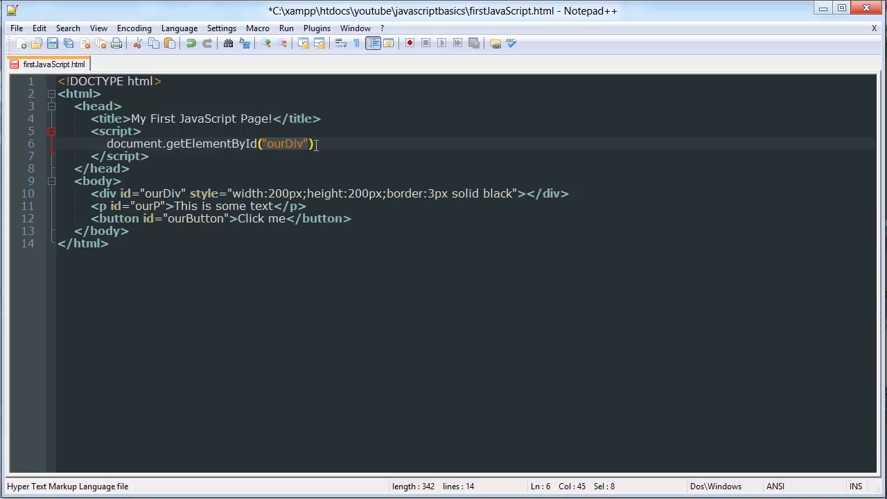
click(315, 144)
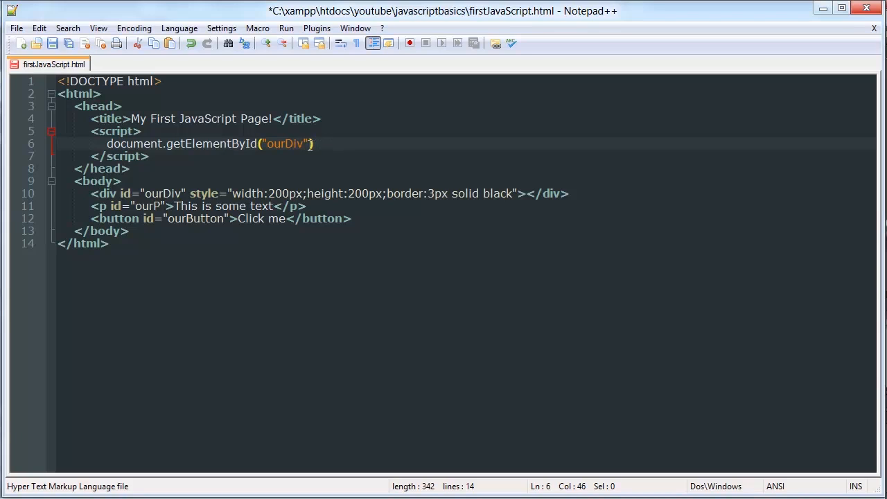
click(266, 144)
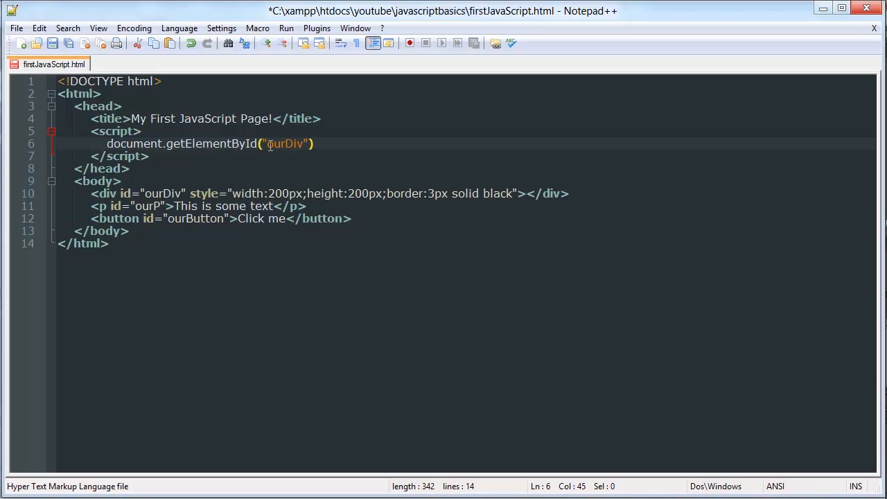
double_click(285, 143)
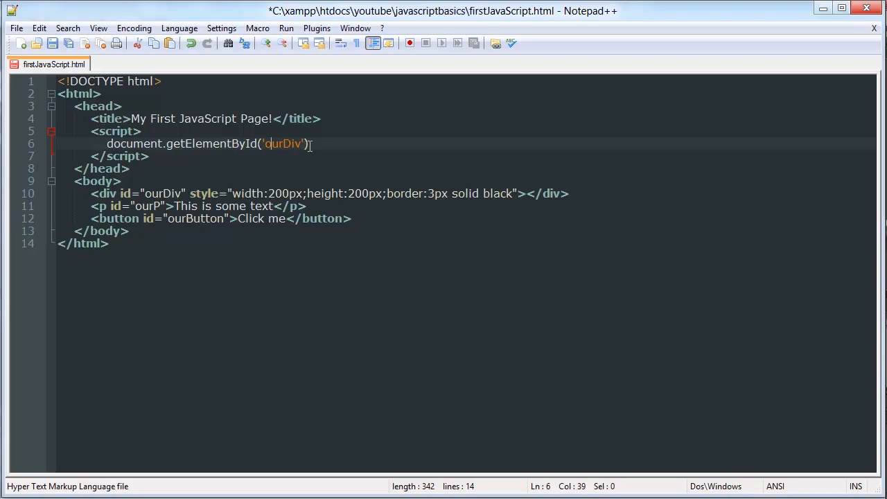
double_click(283, 143)
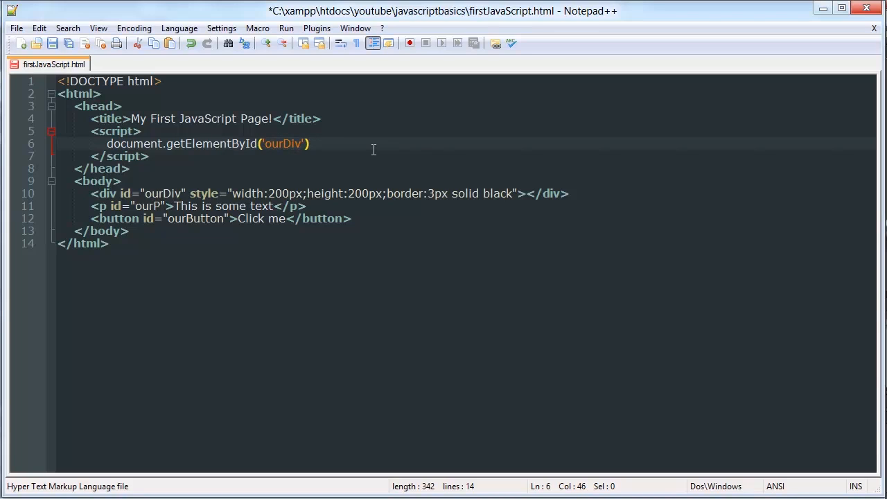
text(;)
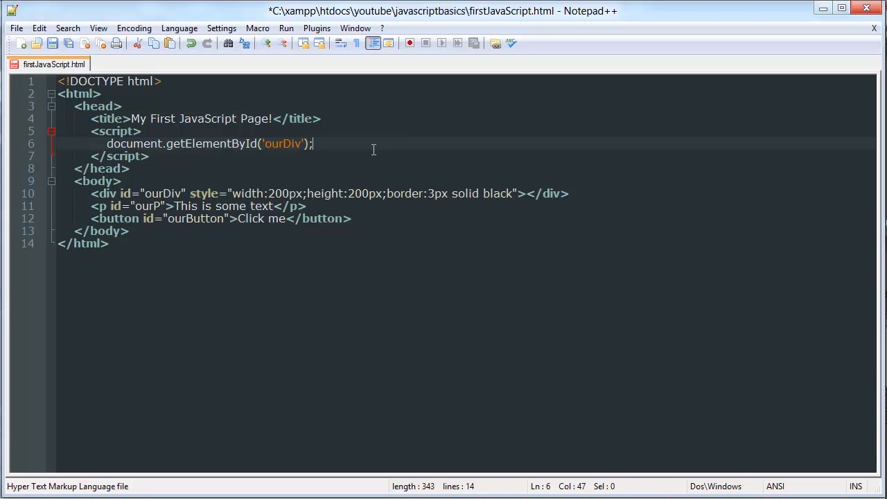
click(106, 144)
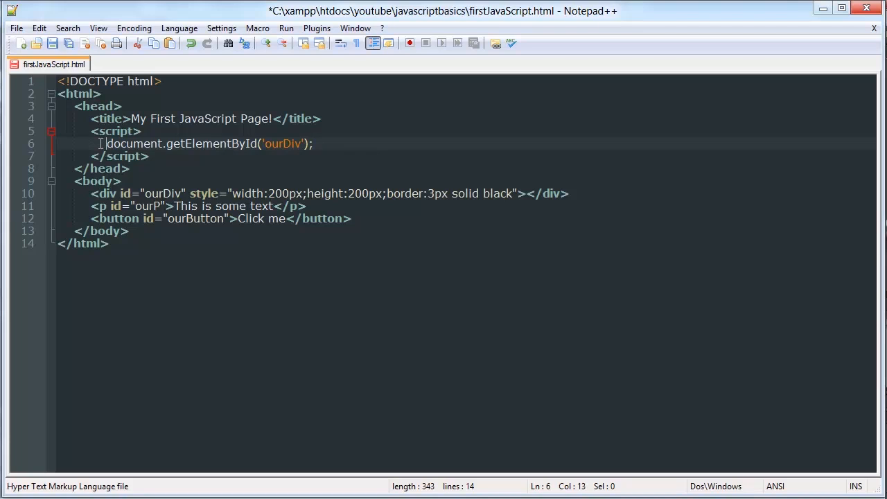
mouse_move(208, 230)
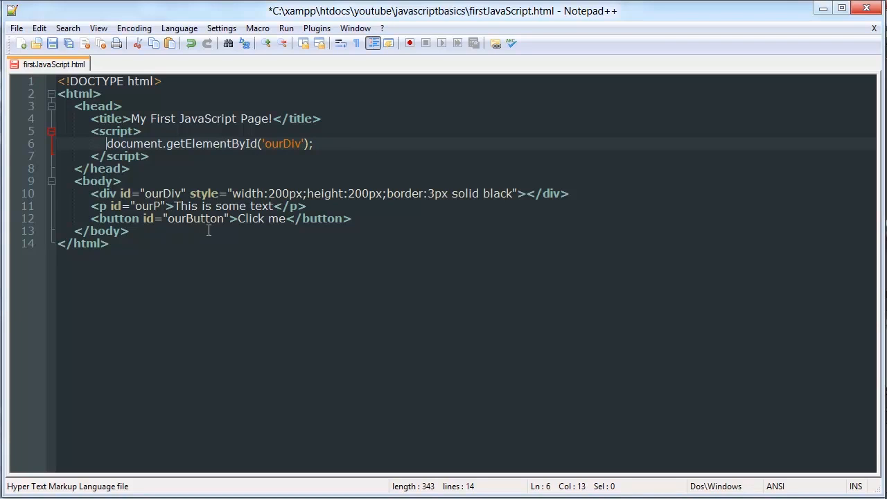
Prefix the statement with var div = and start a new line below it
click(187, 194)
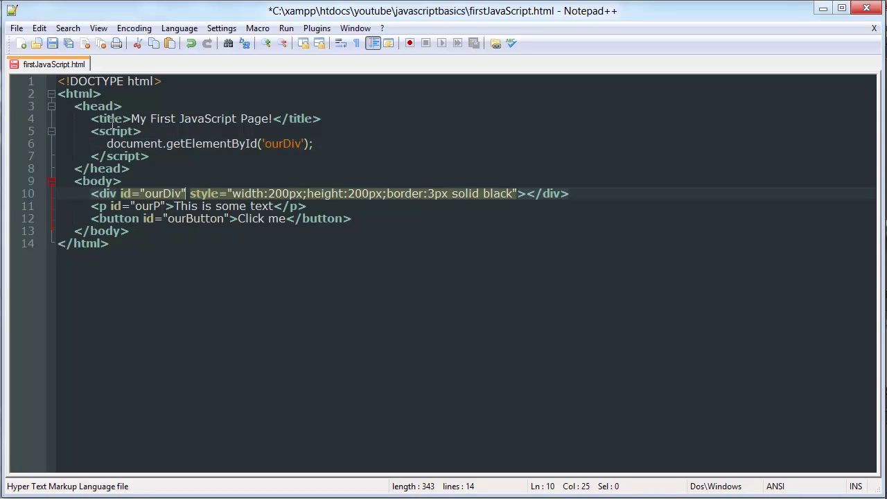
text(var)
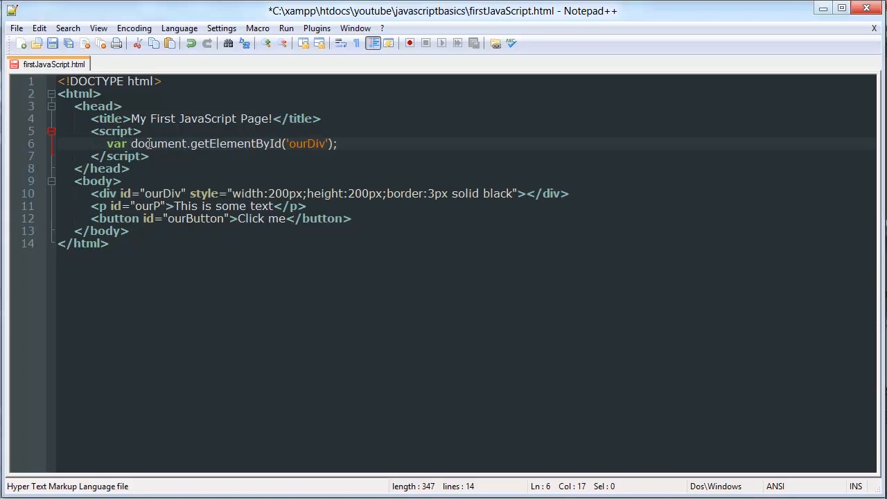
text(div =)
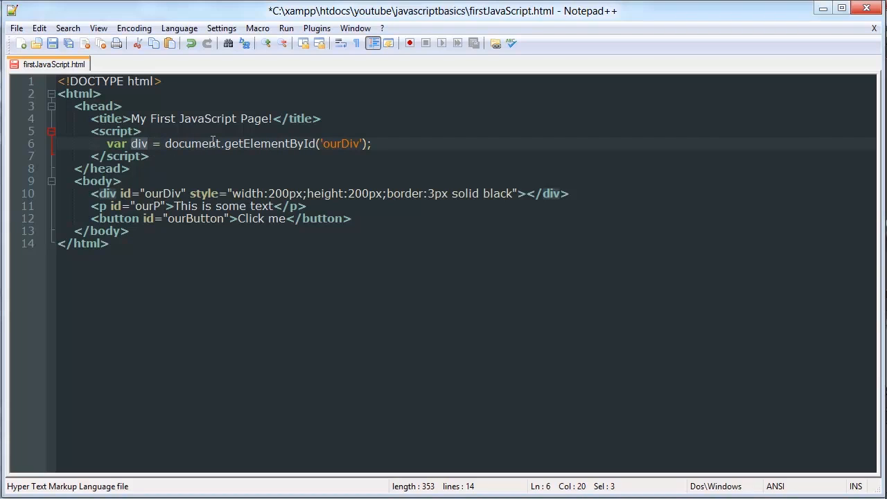
click(90, 194)
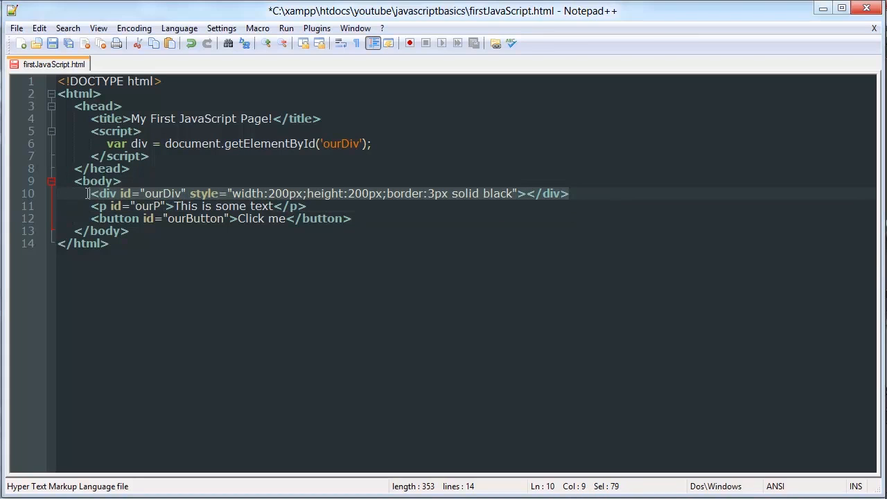
mouse_move(104, 197)
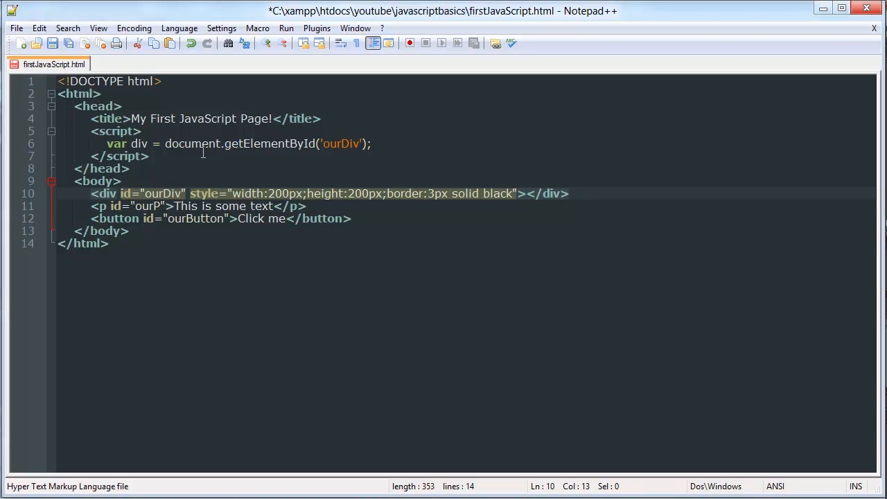
key(Enter)
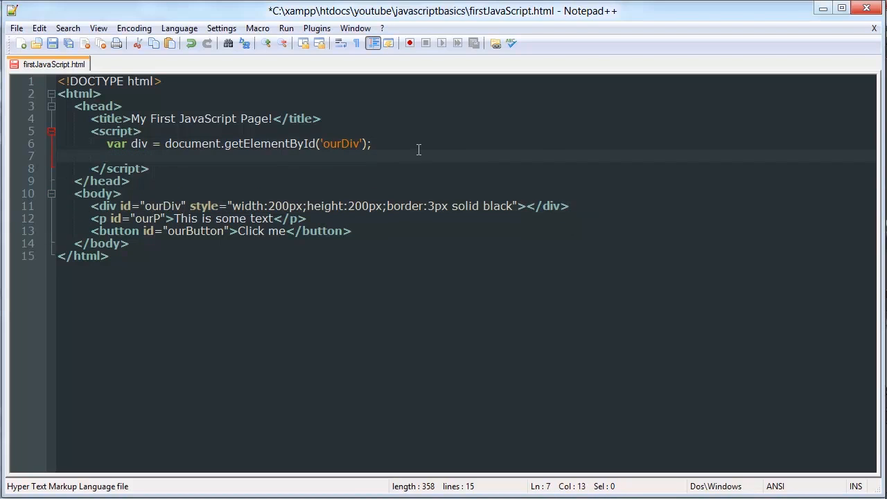
Declare var p = document.getElementById('ourP');
text(var p)
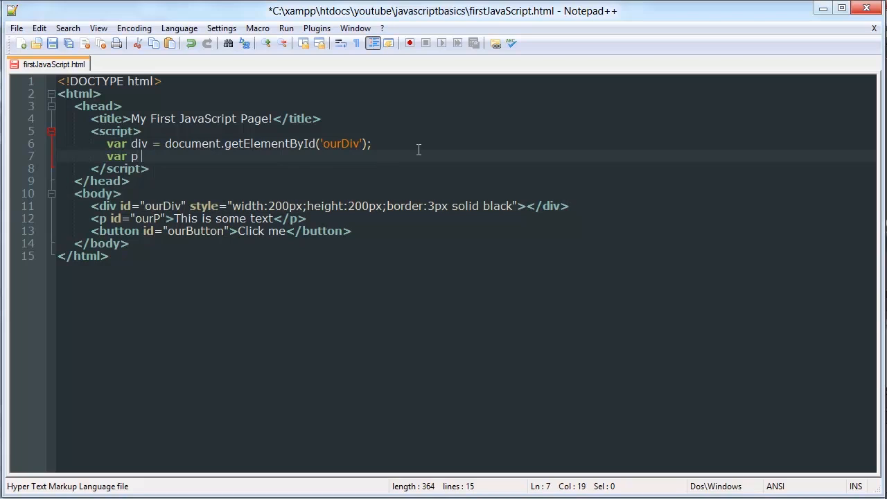
text(= documen)
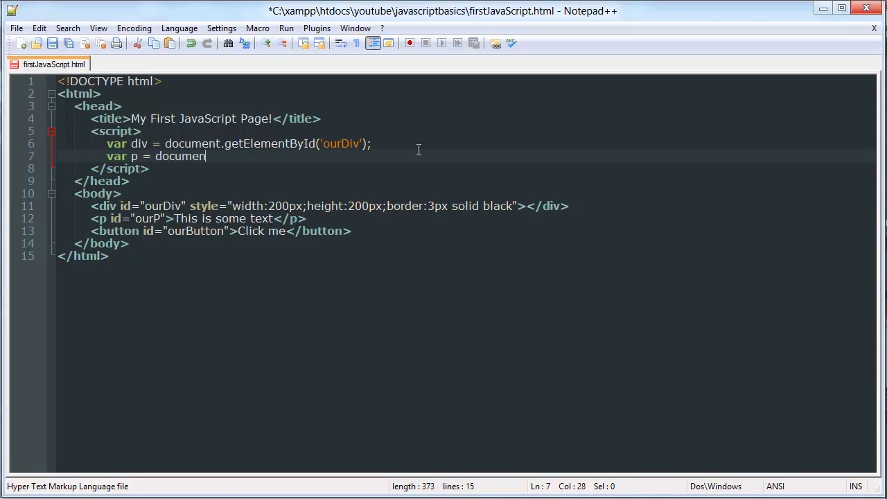
text(.getELem)
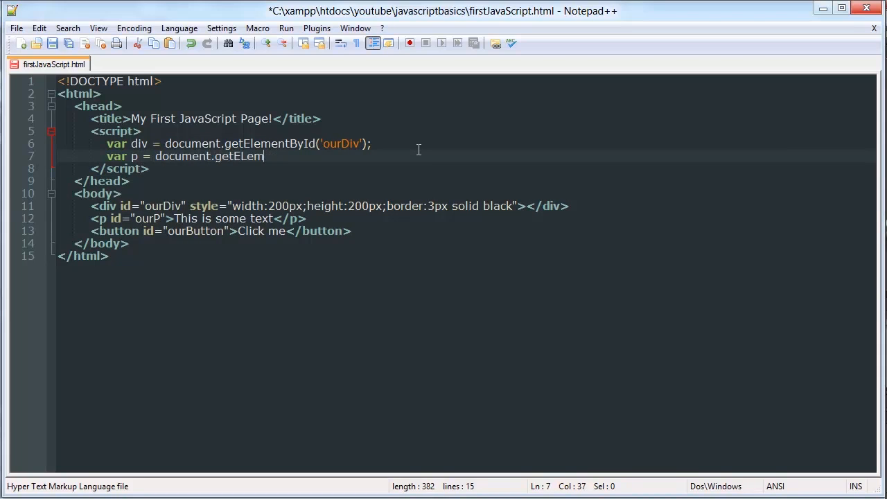
text(entById('ourP');)
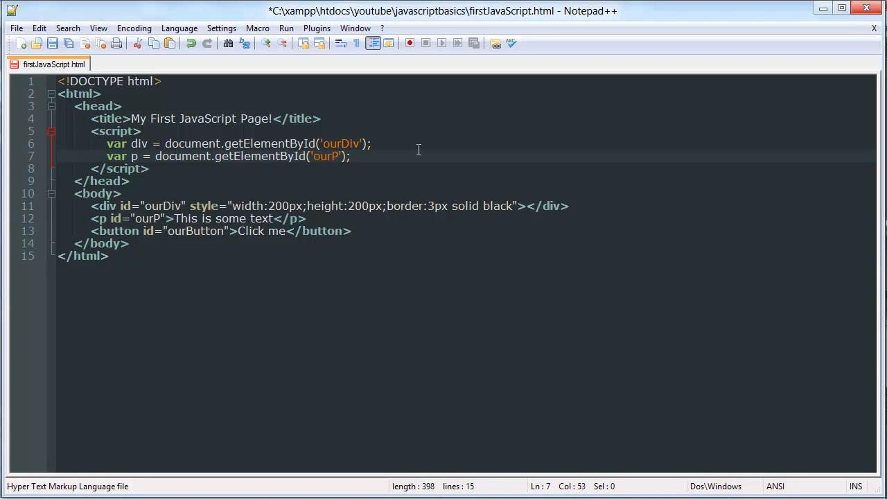
mouse_move(142, 156)
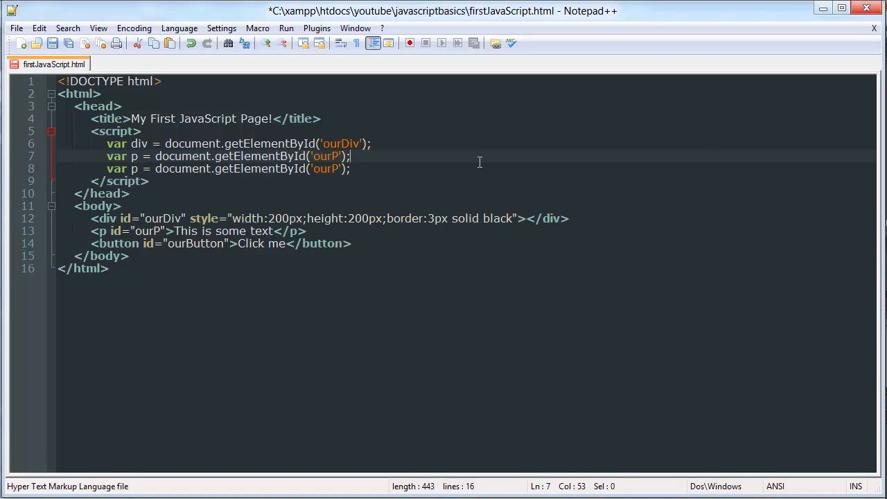
Duplicate the line as var button = document.getElementById('ourButton'); and add empty lines below
click(130, 168)
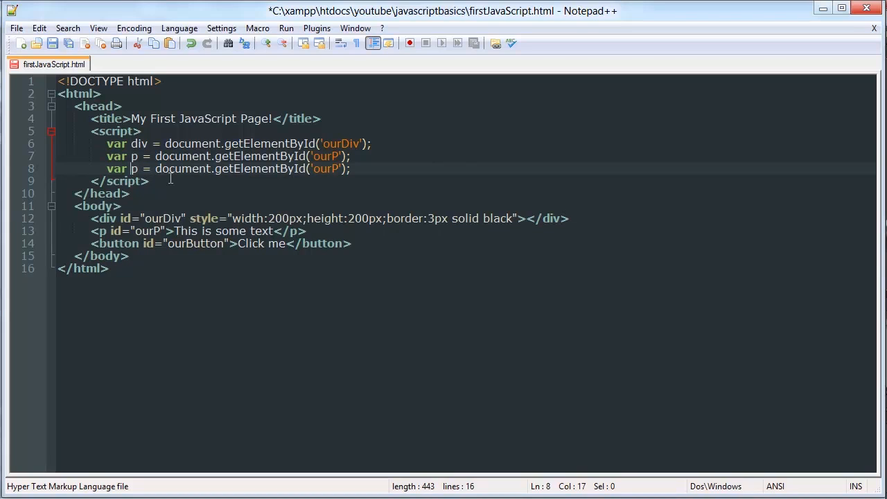
text(button)
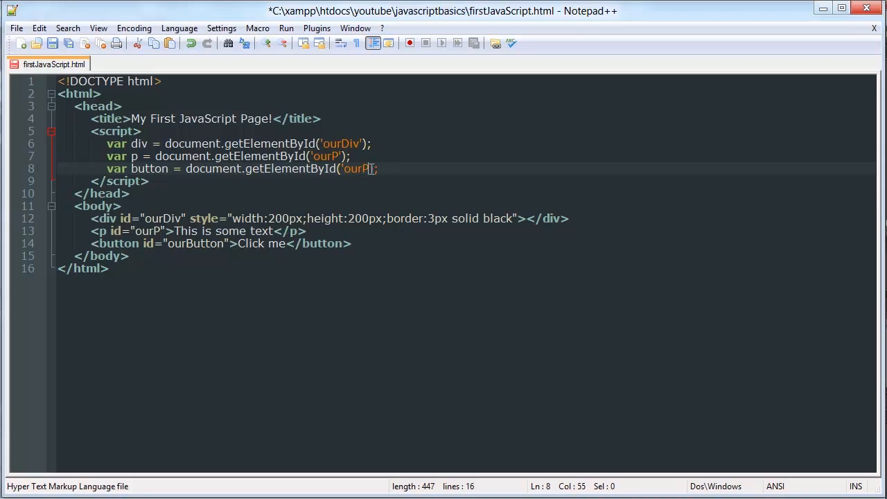
text(Button)
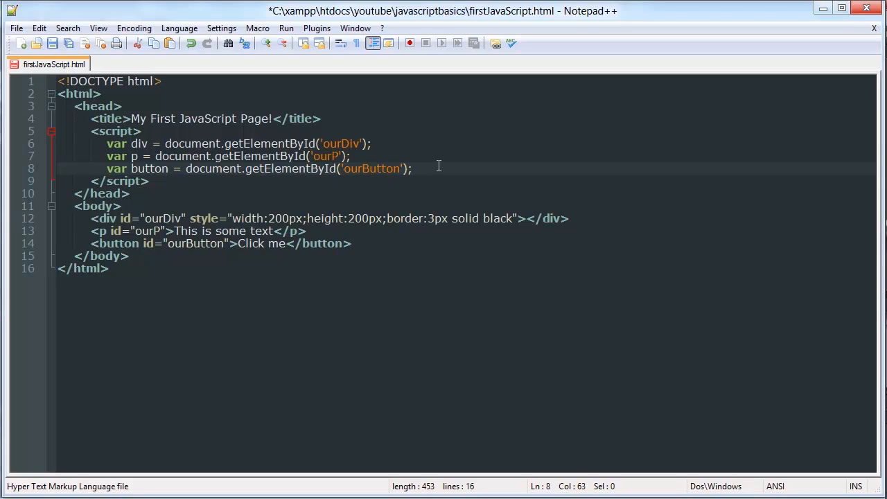
key(Enter)
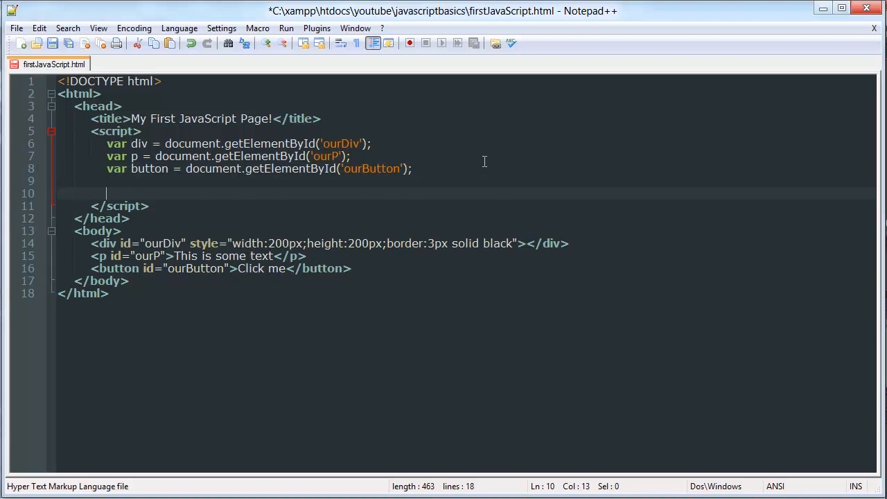
click(349, 243)
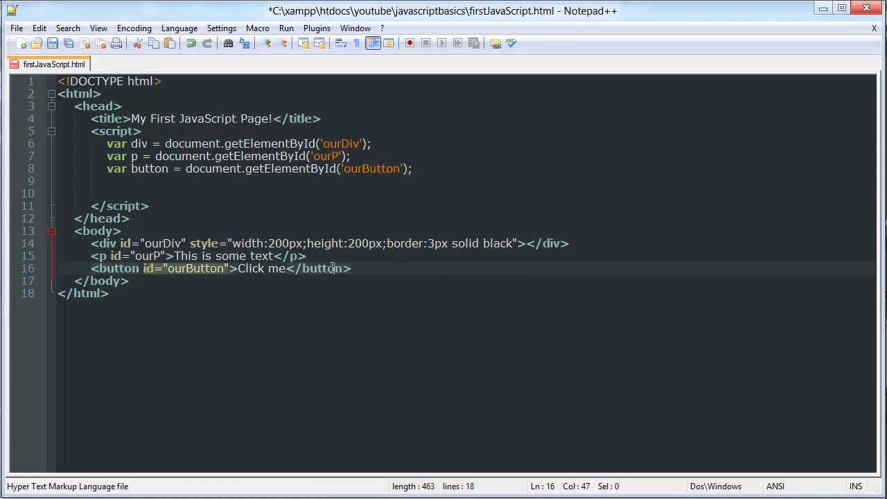
click(203, 171)
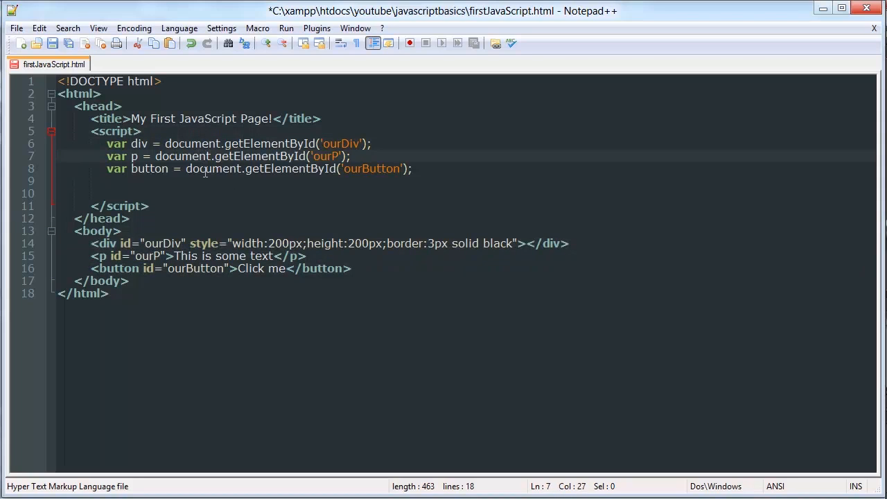
click(224, 193)
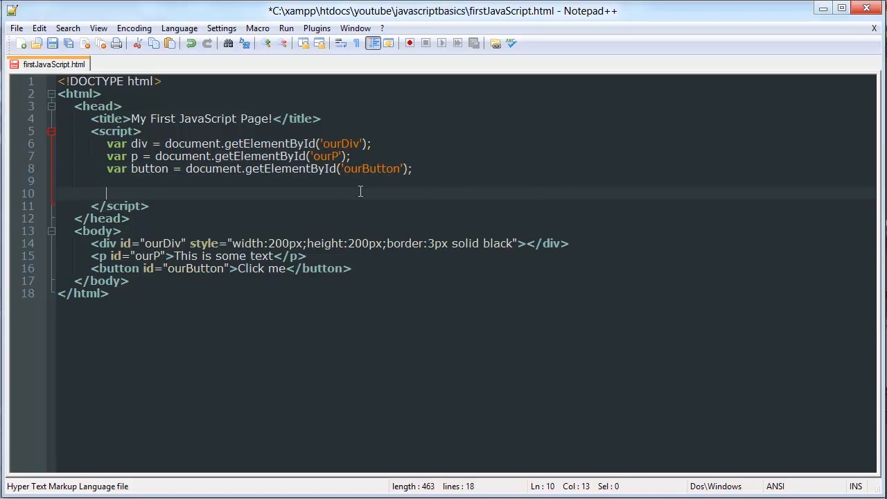
mouse_move(551, 214)
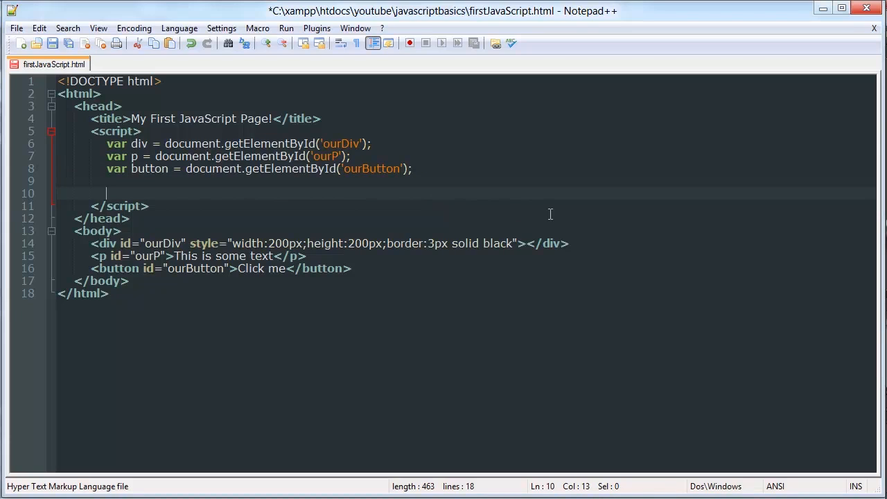
mouse_move(250, 114)
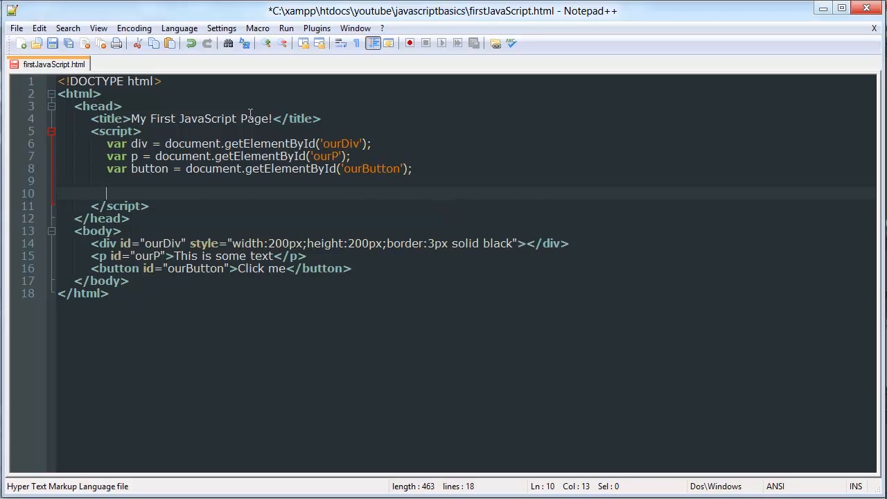
click(137, 168)
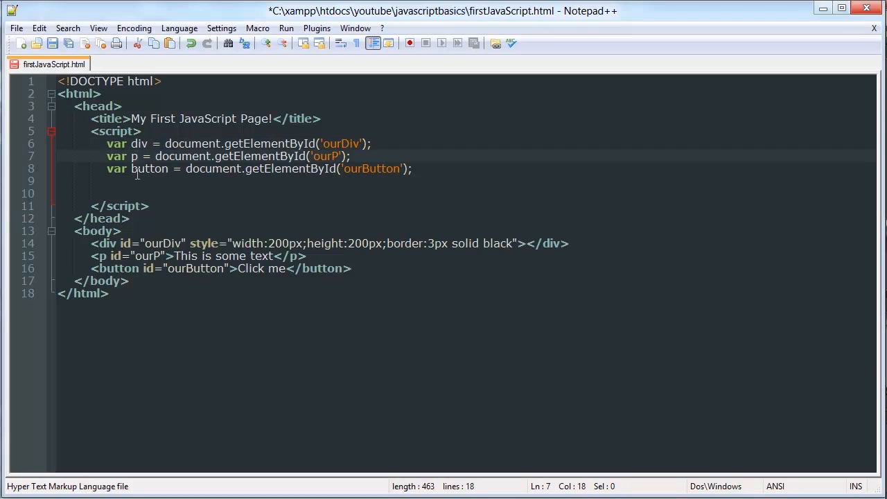
click(221, 168)
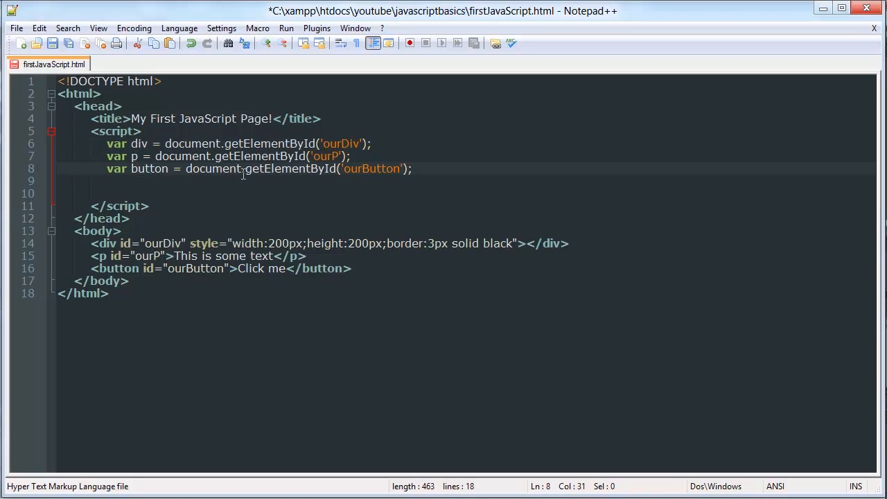
click(156, 169)
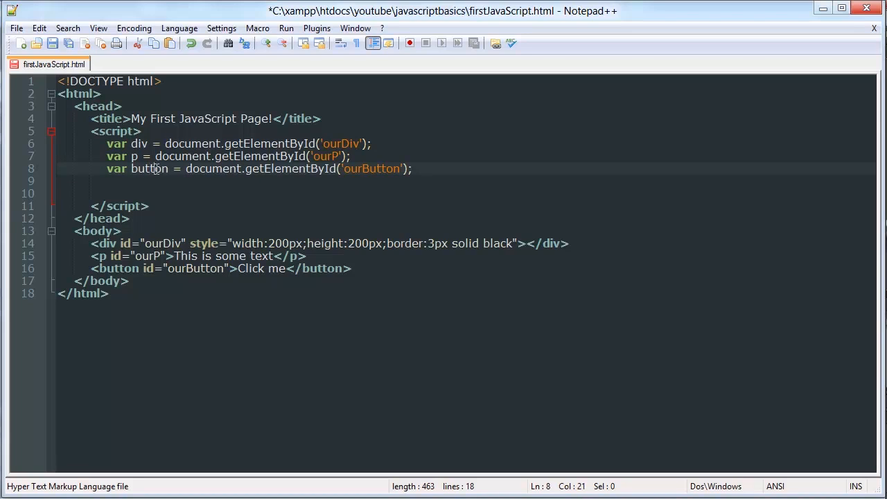
click(247, 193)
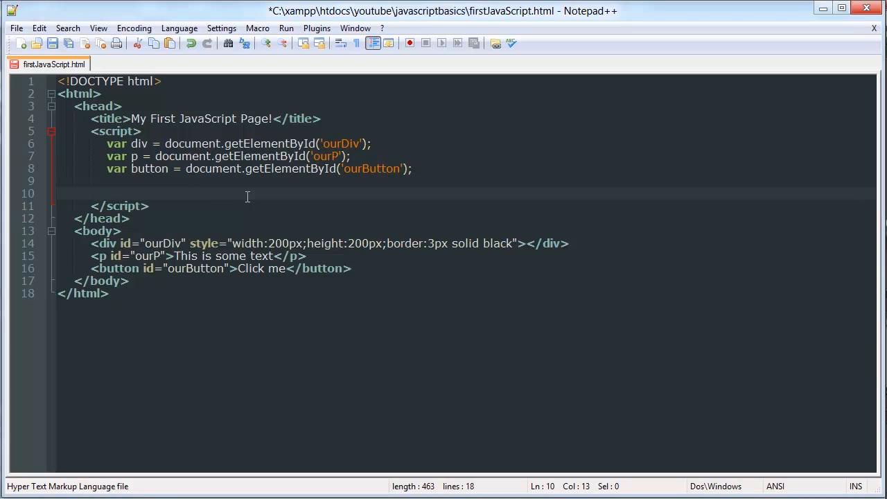
text(p)
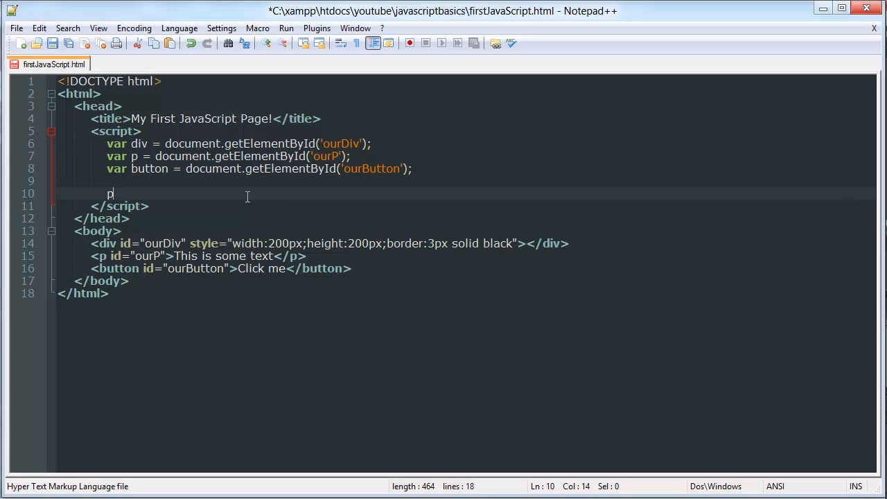
Write p.innerHTML = on line 10, leaving the value to be assigned
text(.)
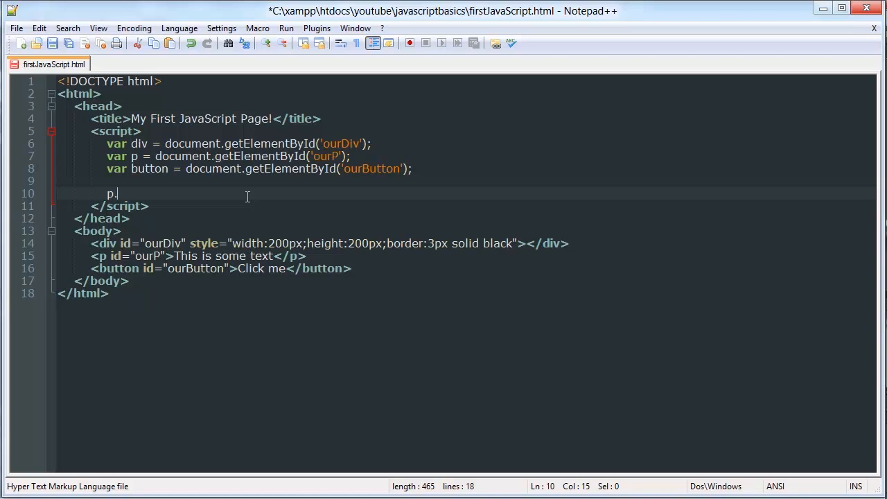
text(inner)
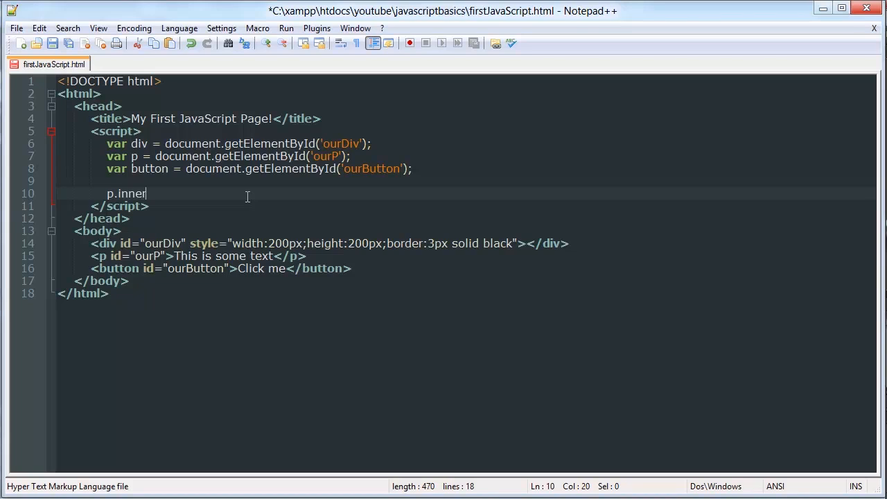
text(HTML =)
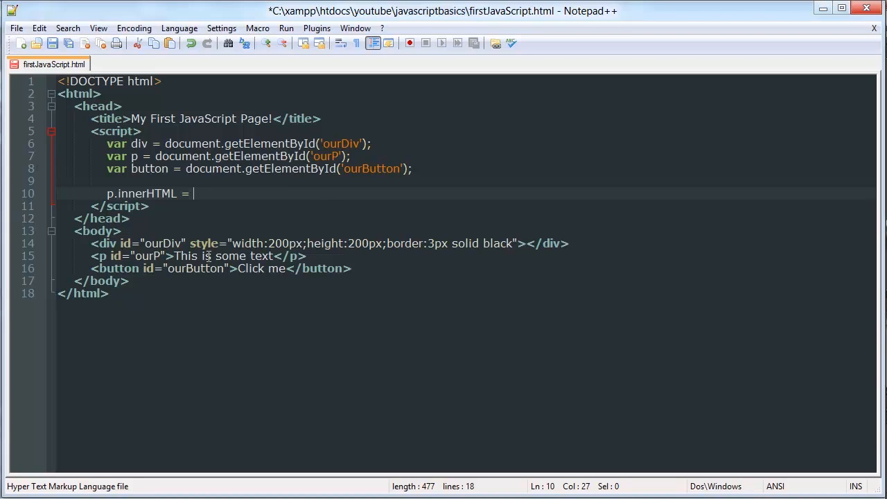
mouse_move(202, 192)
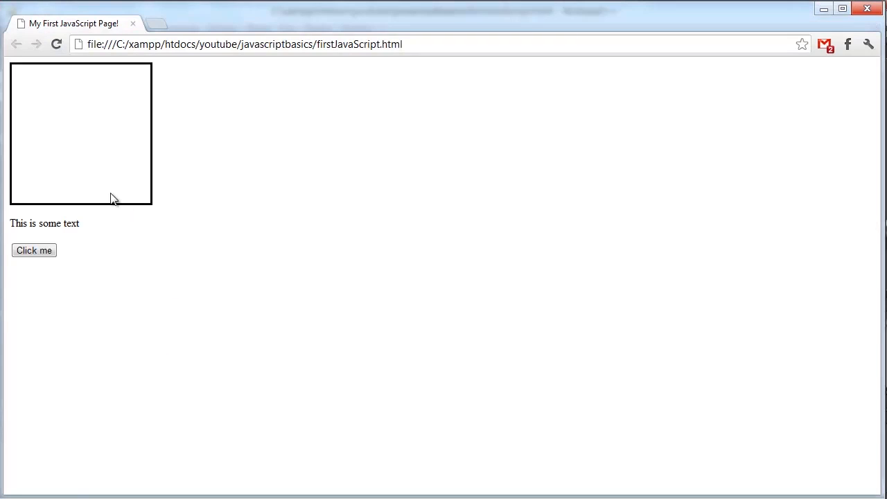
mouse_move(40, 201)
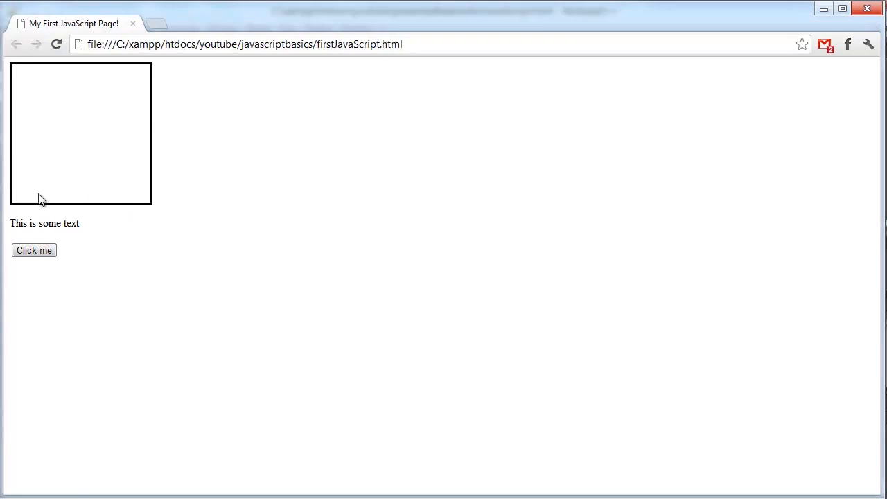
mouse_move(162, 244)
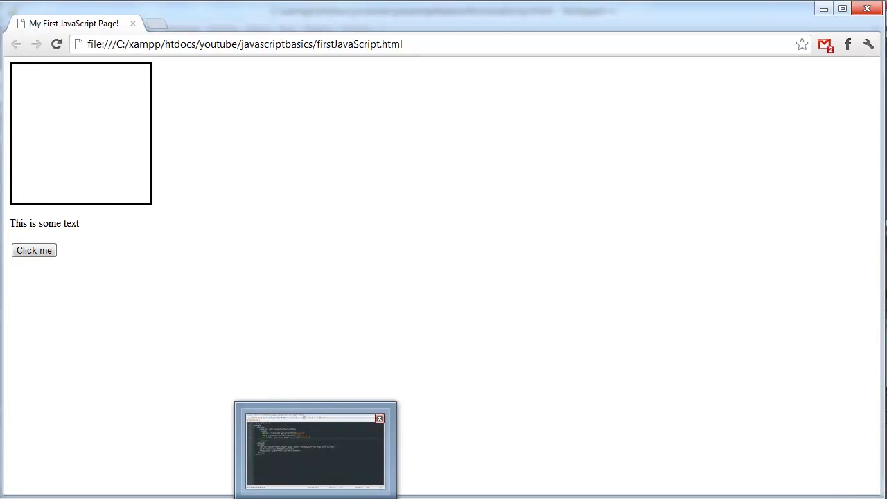
Switch back from Chrome to Notepad++ after viewing the box, text and Click me button
click(315, 447)
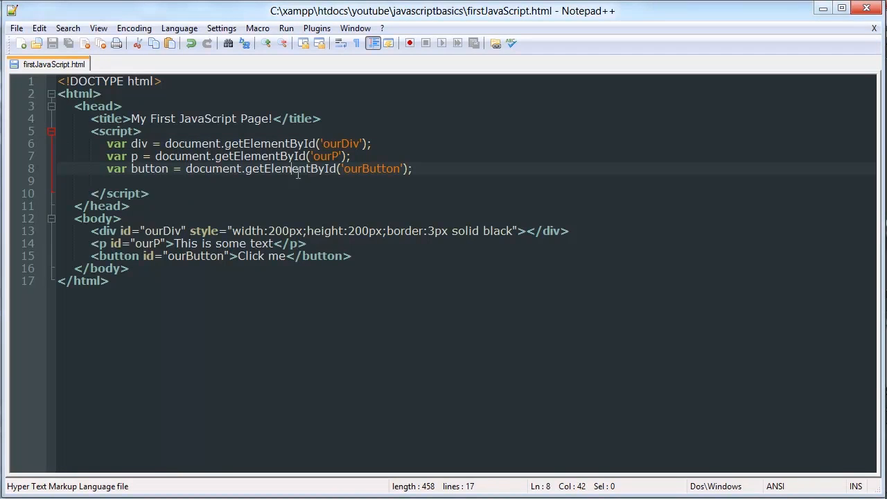
Write p.innerHTML = ""; on a new line after the variables
key(enter)
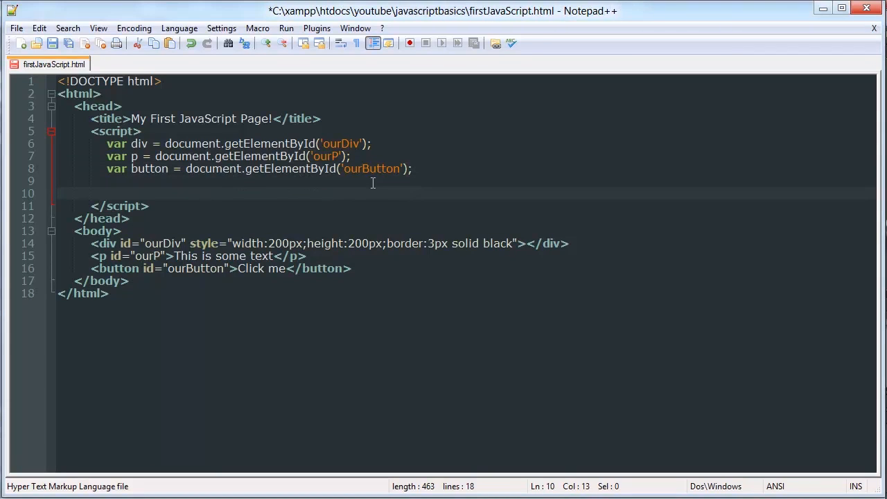
text(p.innerHTML =)
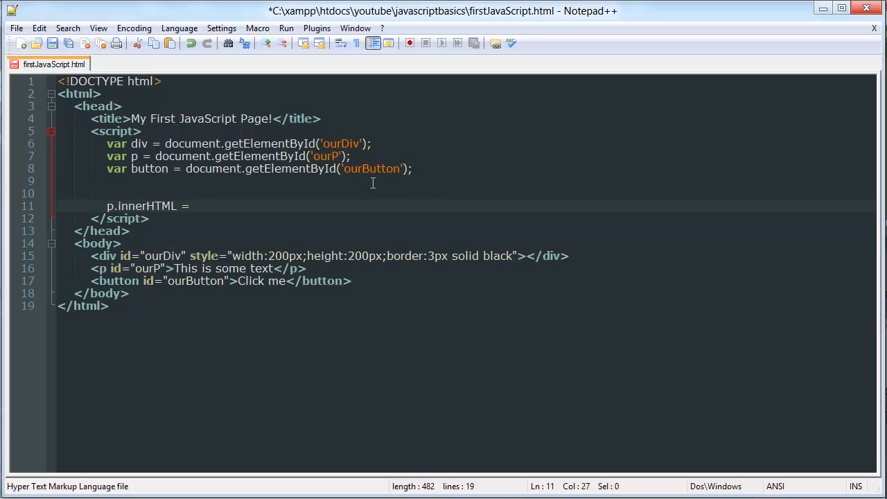
mouse_move(140, 210)
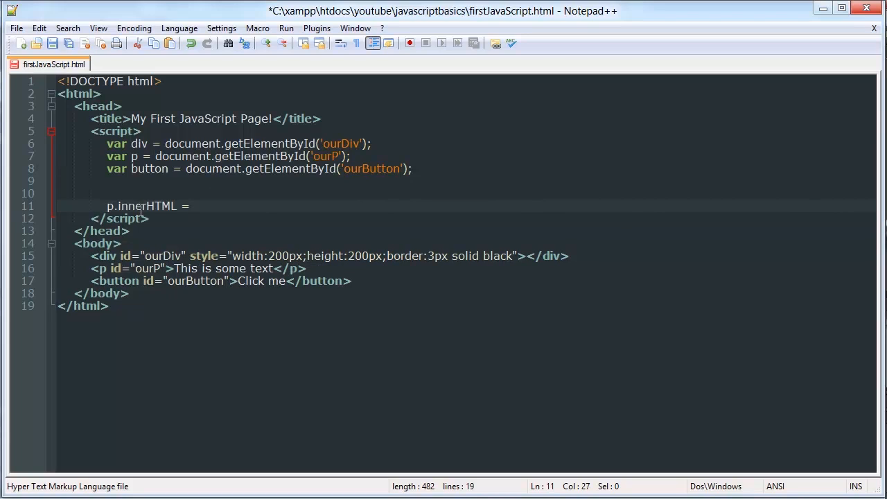
double_click(143, 206)
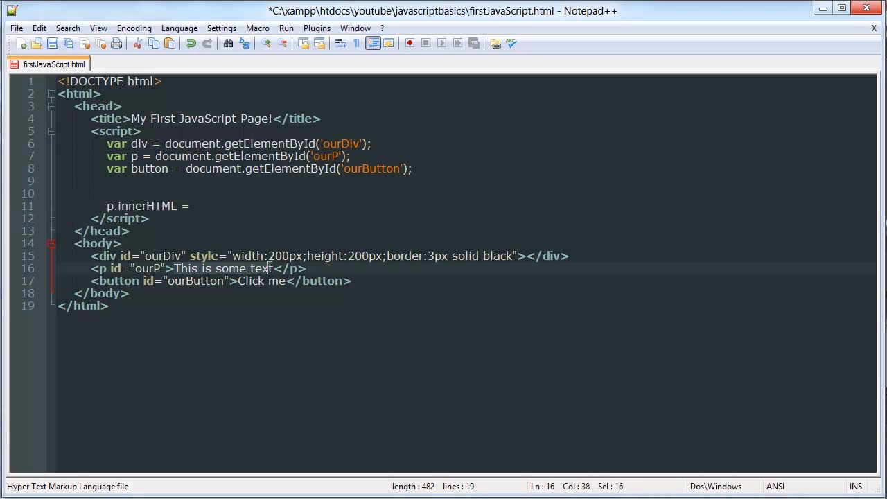
click(109, 206)
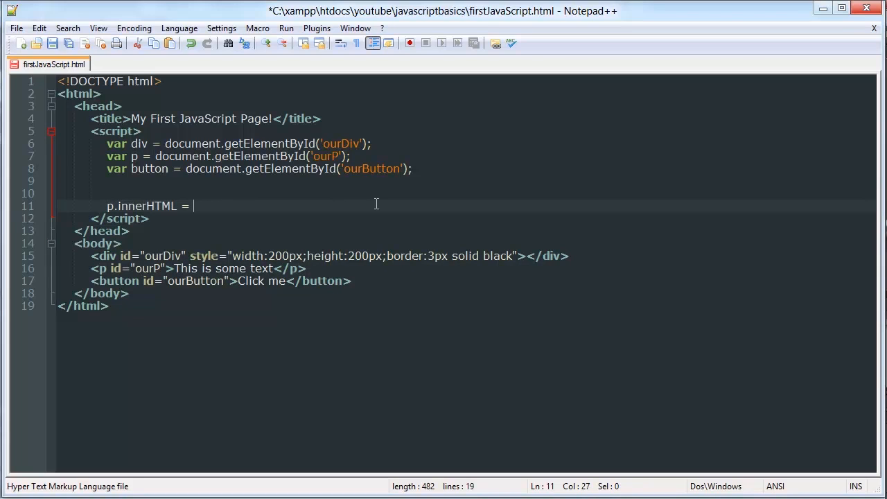
text("")
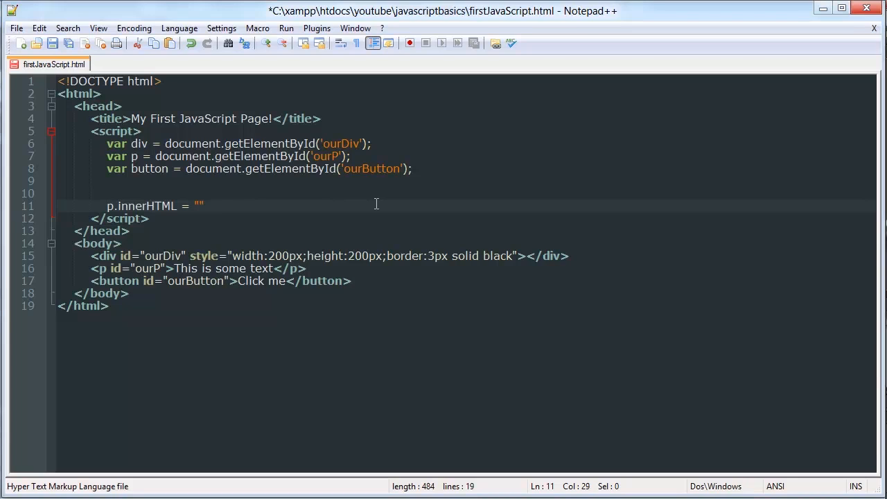
text(;)
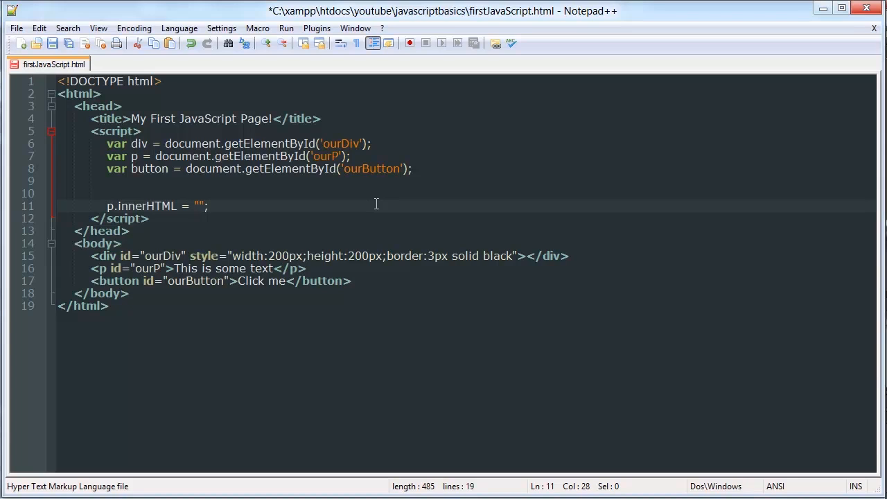
Set the string to "A different value." and save the file
text(A)
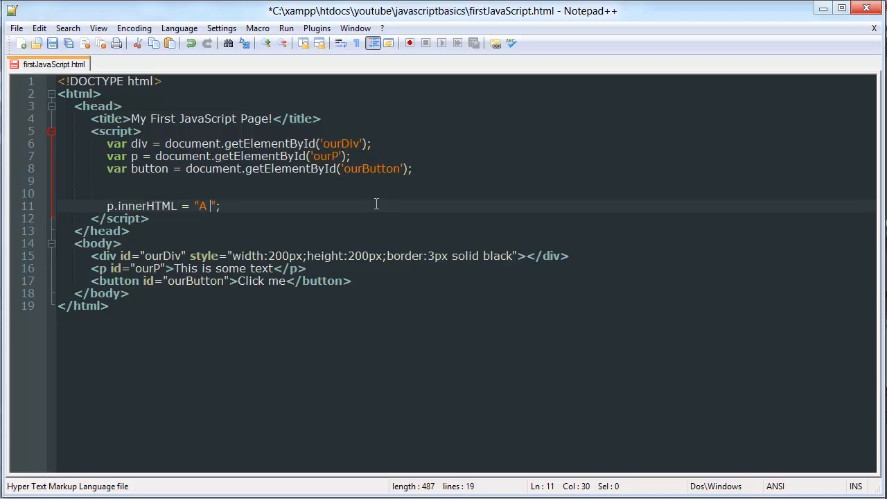
text(differ)
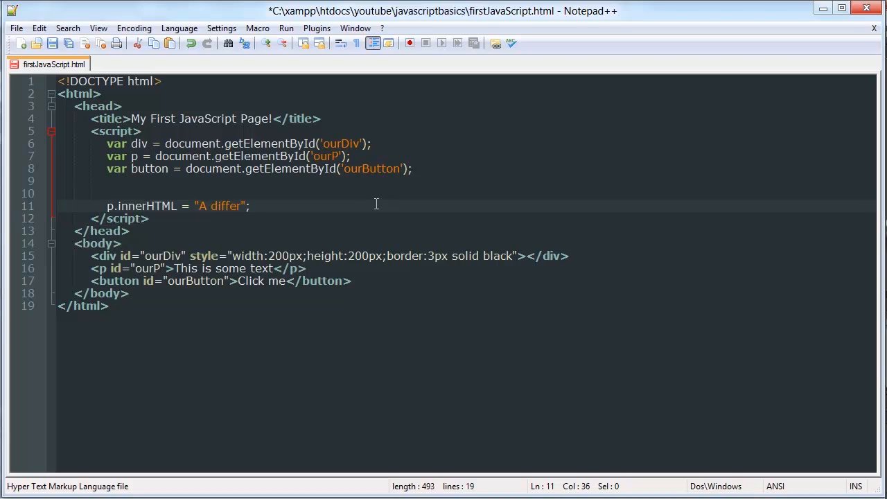
text(ent value)
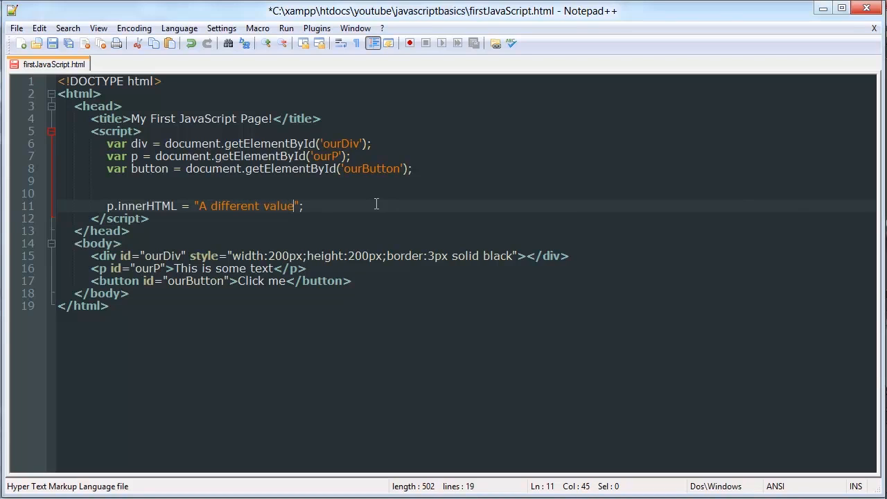
text(.)
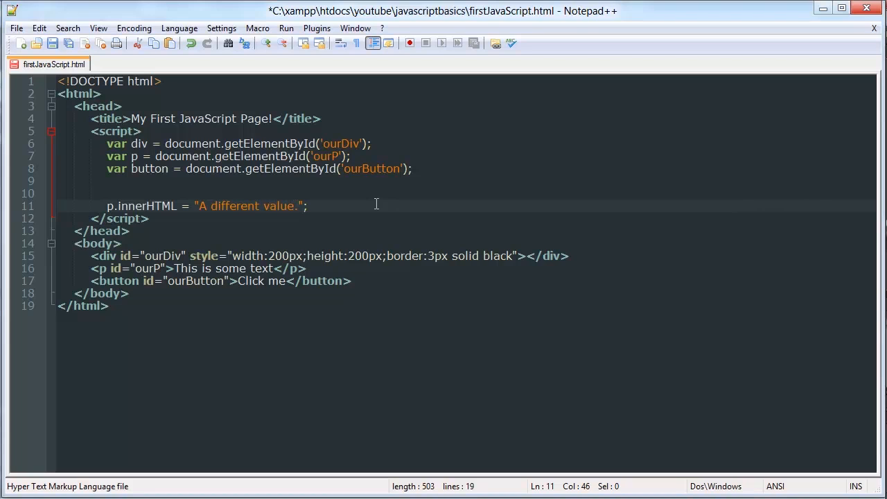
key(ctrl+s)
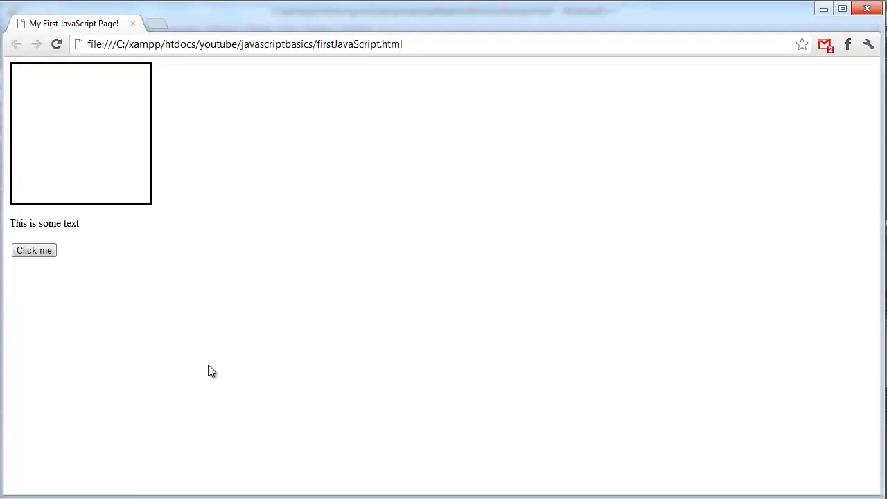
mouse_move(314, 411)
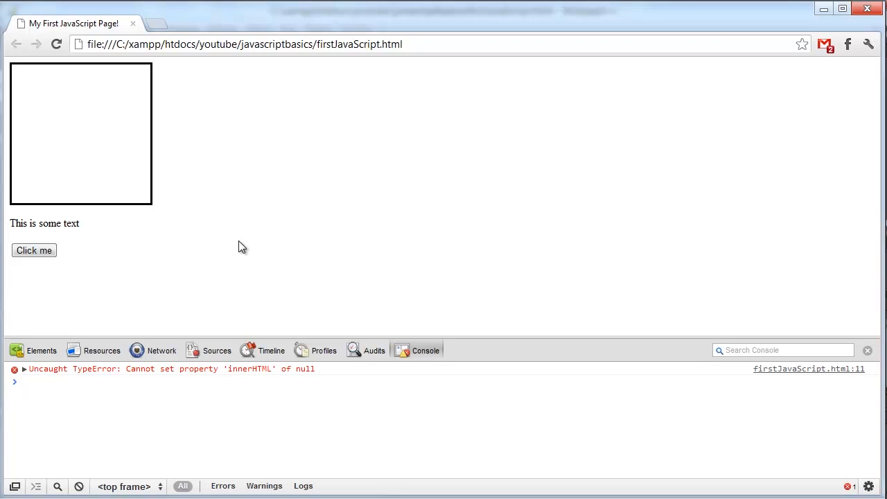
mouse_move(282, 430)
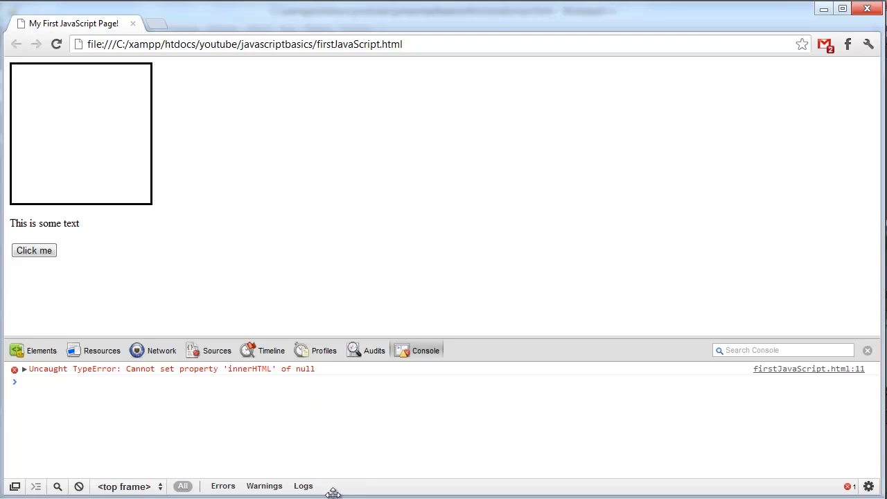
mouse_move(540, 398)
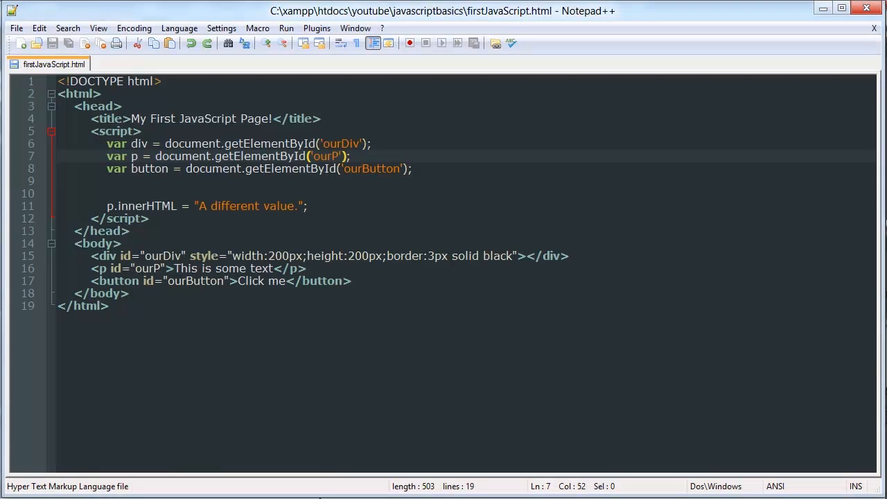
click(187, 206)
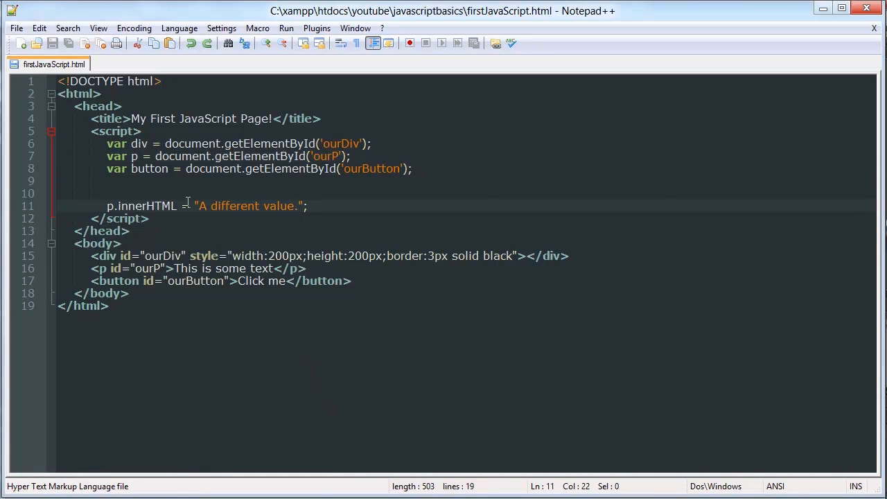
click(155, 156)
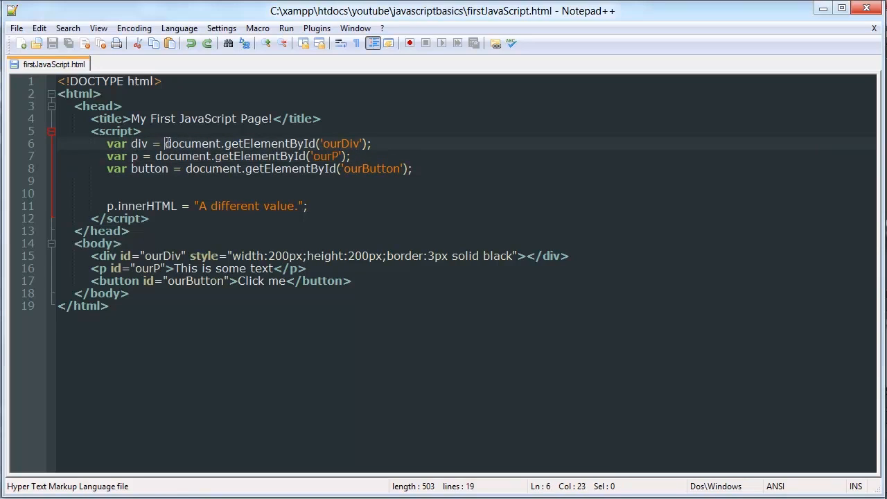
drag(162, 143, 371, 143)
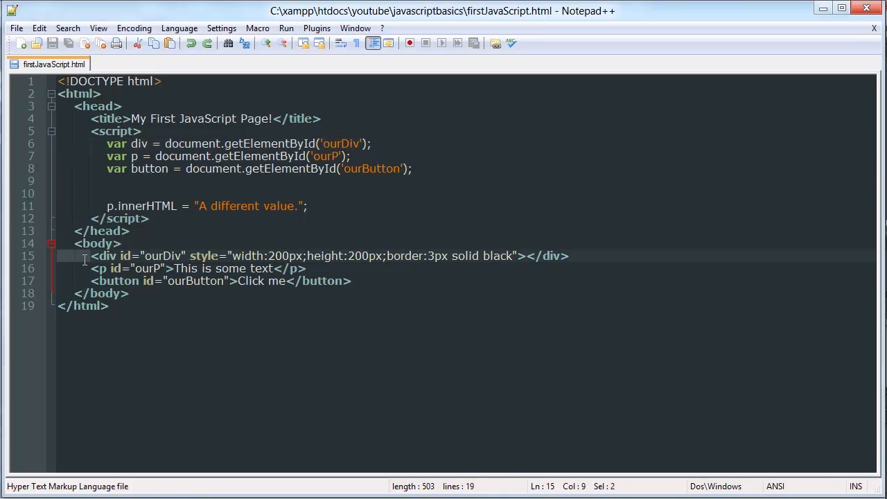
click(145, 144)
text(win)
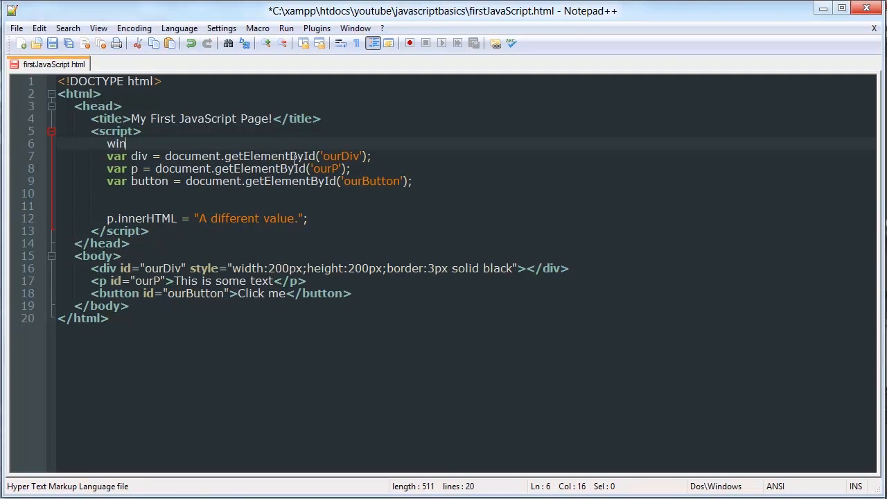
Wrap the script in window.onload = function(){ with a closing } after the innerHTML line
text(dow.on)
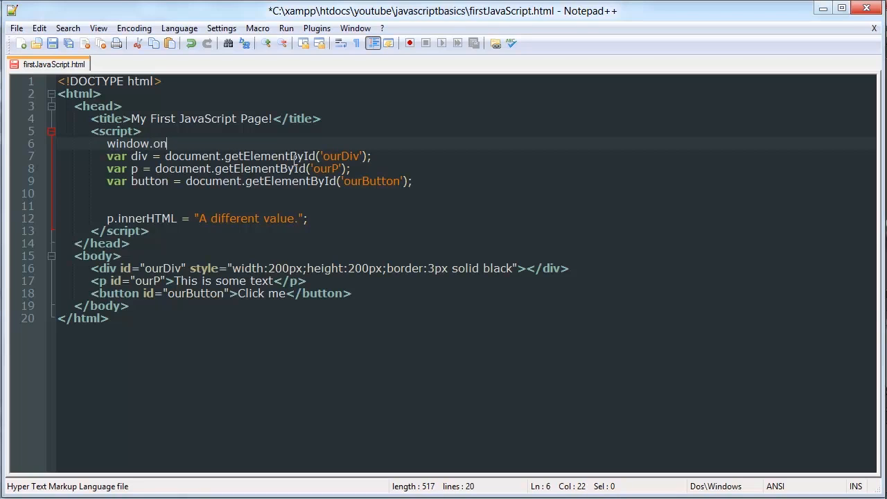
text(load =)
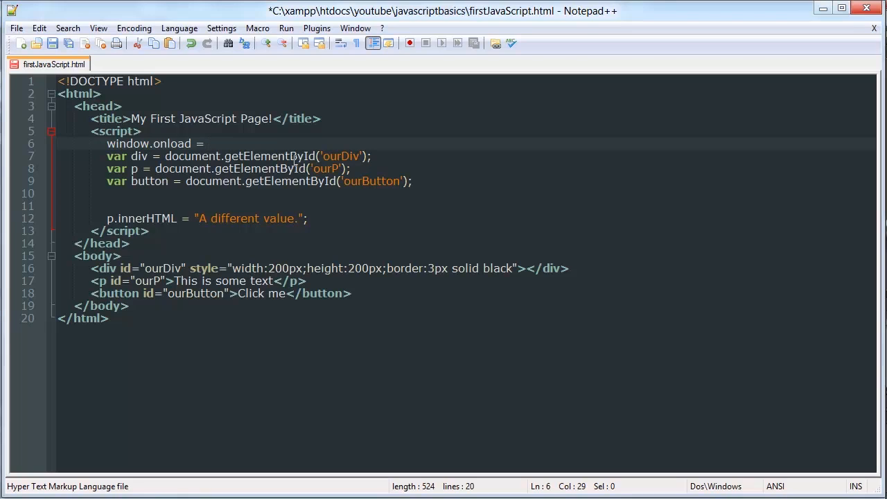
text(func)
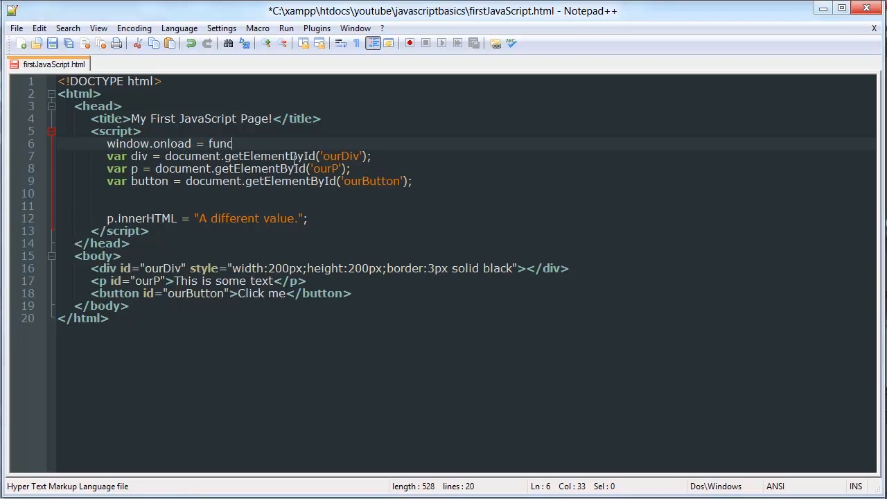
text(tion(){)
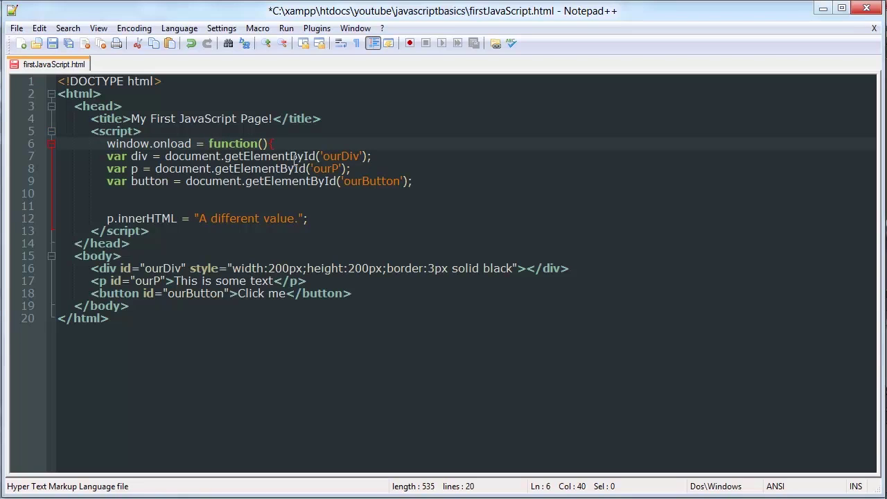
click(309, 219)
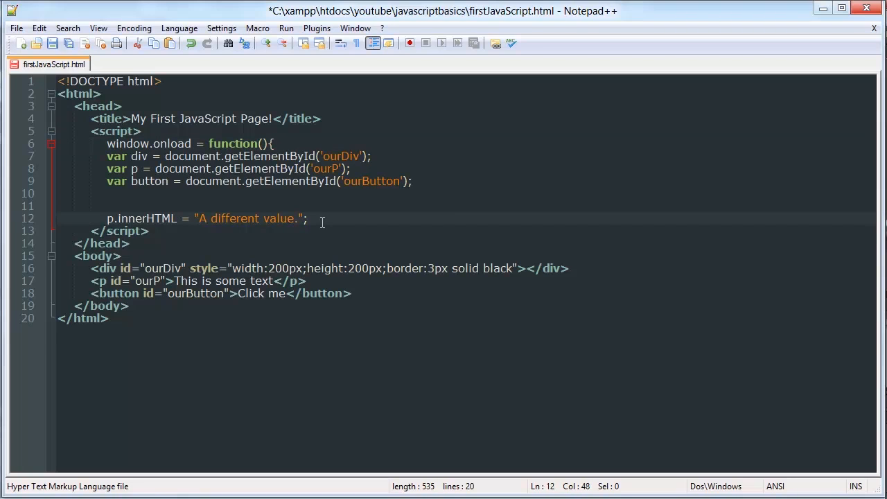
text(})
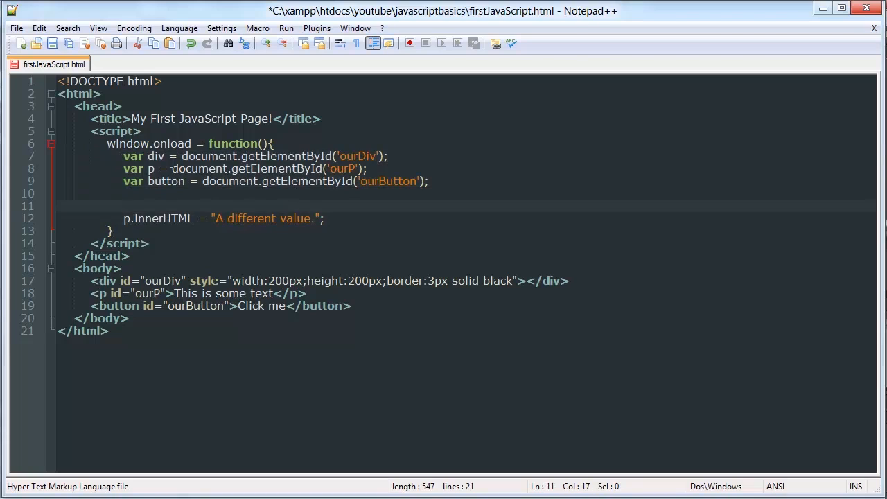
Adjust the statements inside the onload block and save the file
click(274, 144)
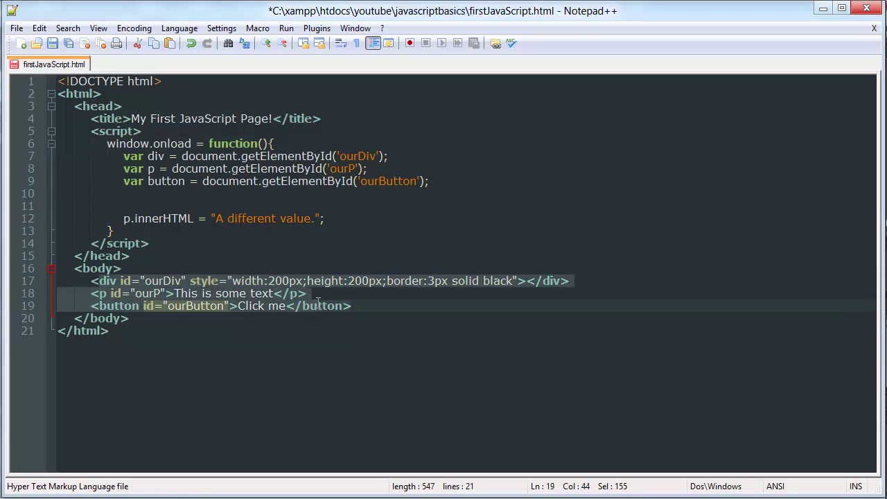
click(169, 156)
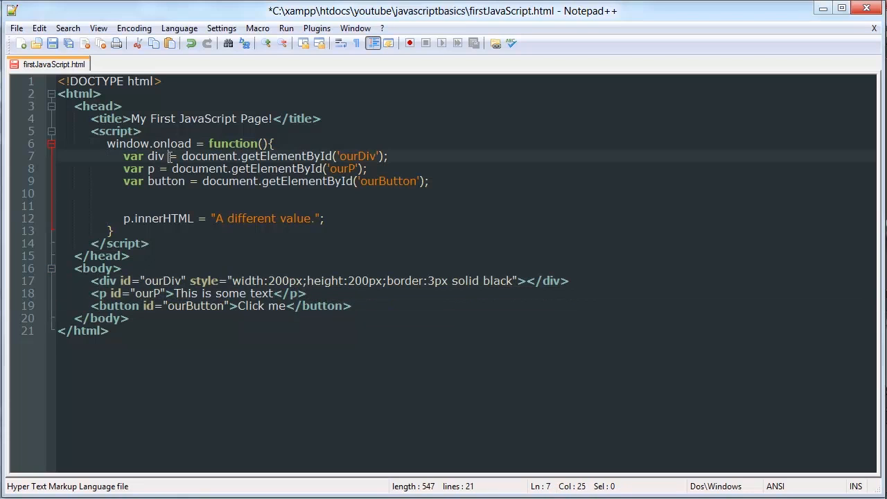
drag(171, 156, 245, 219)
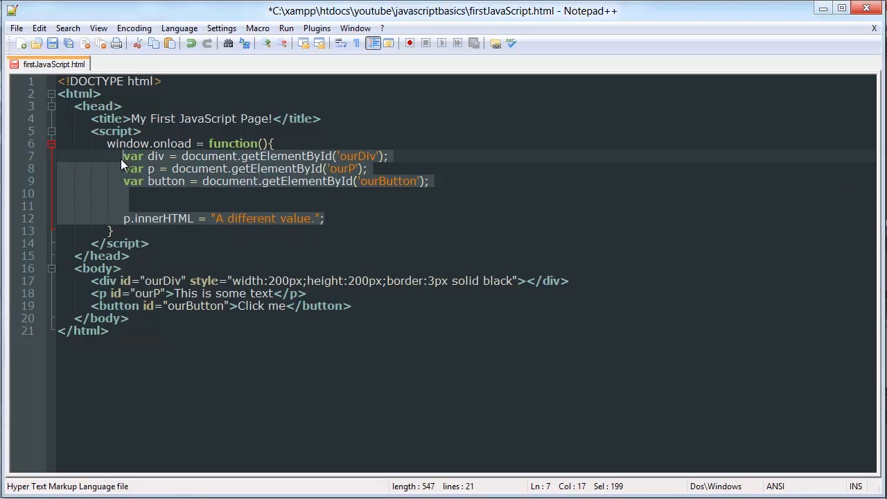
key(Delete)
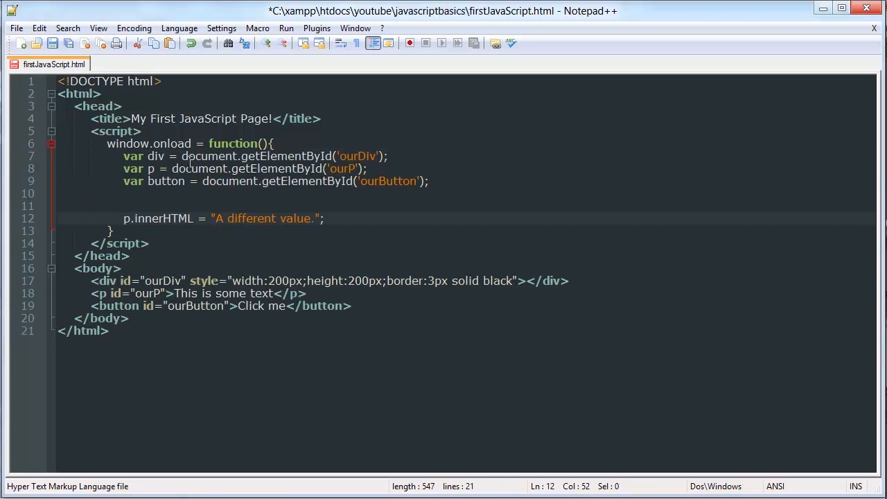
click(123, 206)
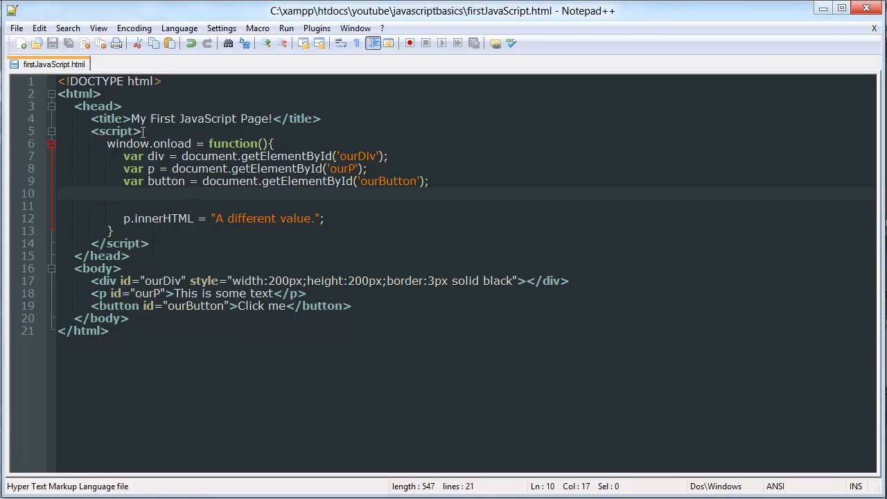
mouse_move(111, 458)
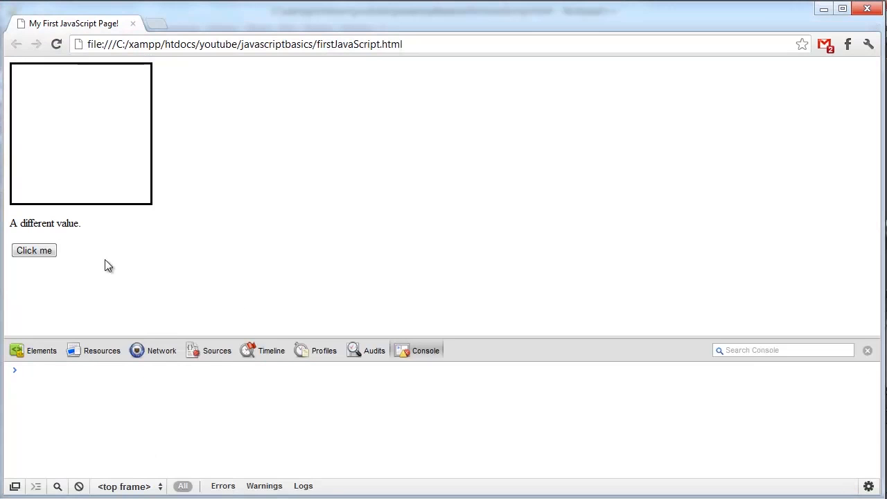
mouse_move(175, 279)
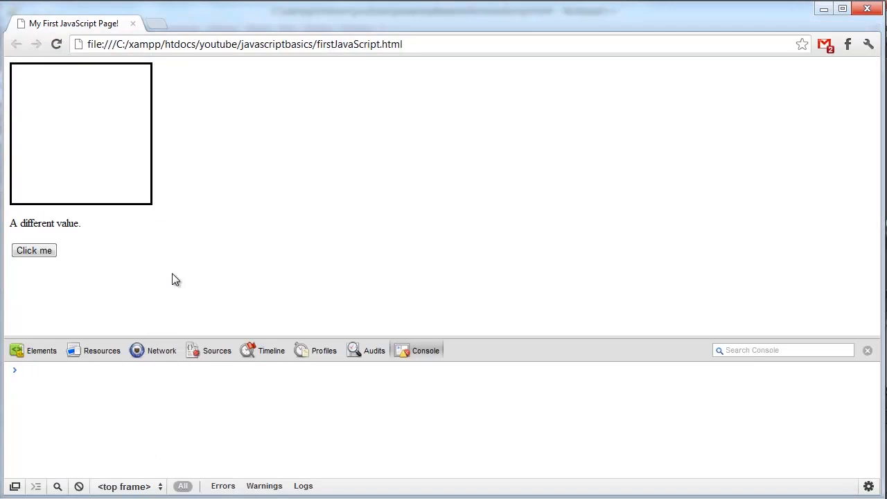
mouse_move(166, 203)
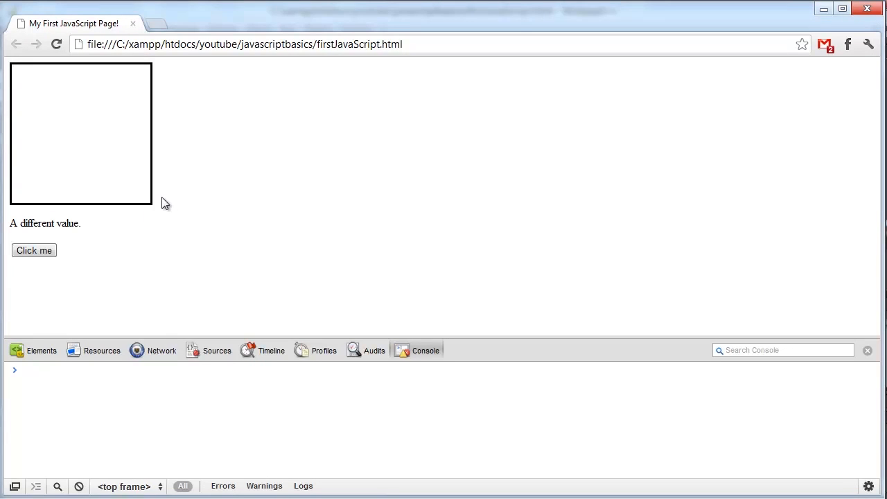
mouse_move(291, 482)
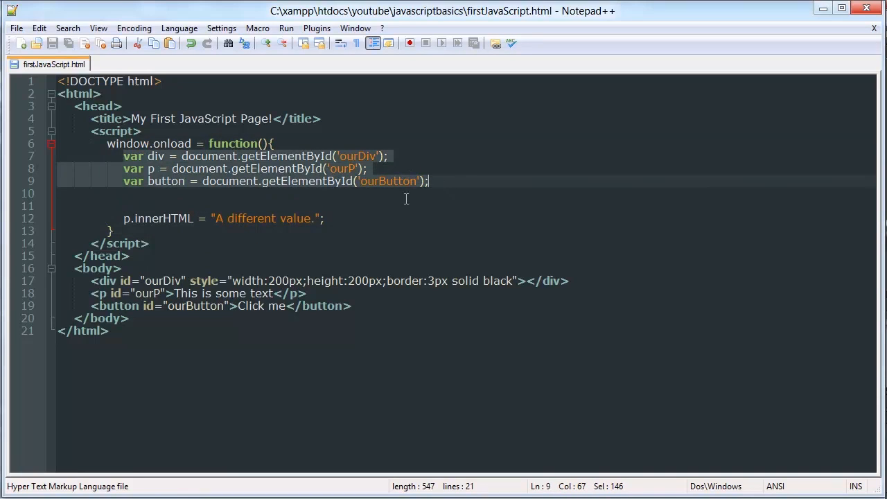
Declare var thirdValue = "A third value!"; on the line above the innerHTML assignment
click(135, 219)
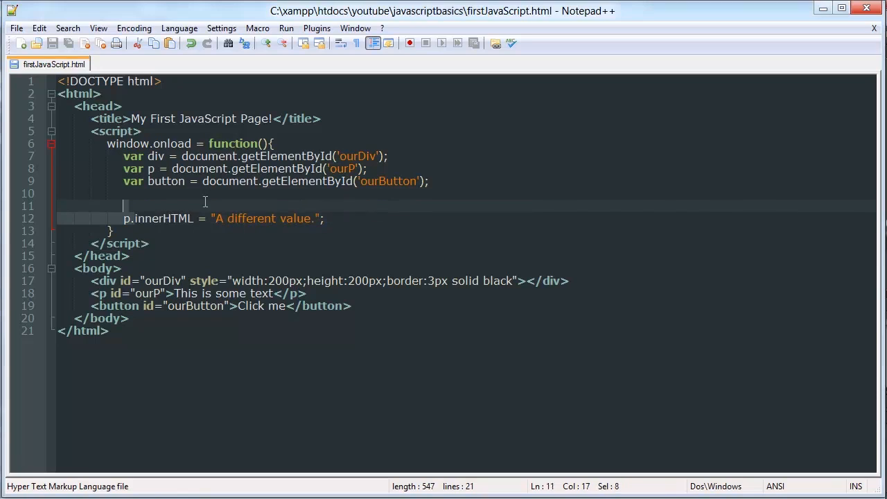
click(257, 219)
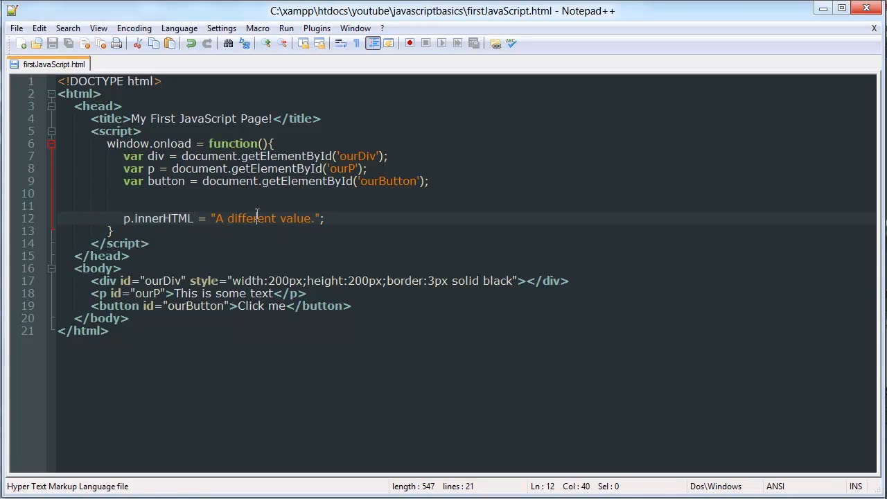
click(124, 194)
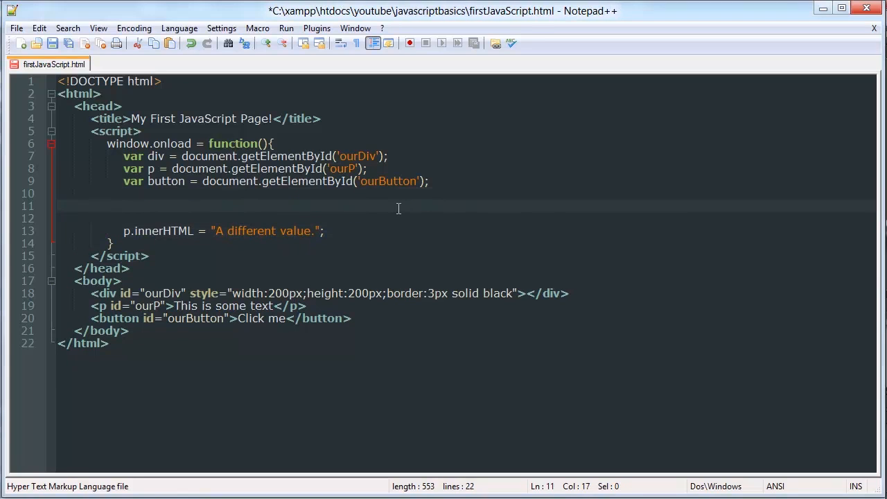
text(var)
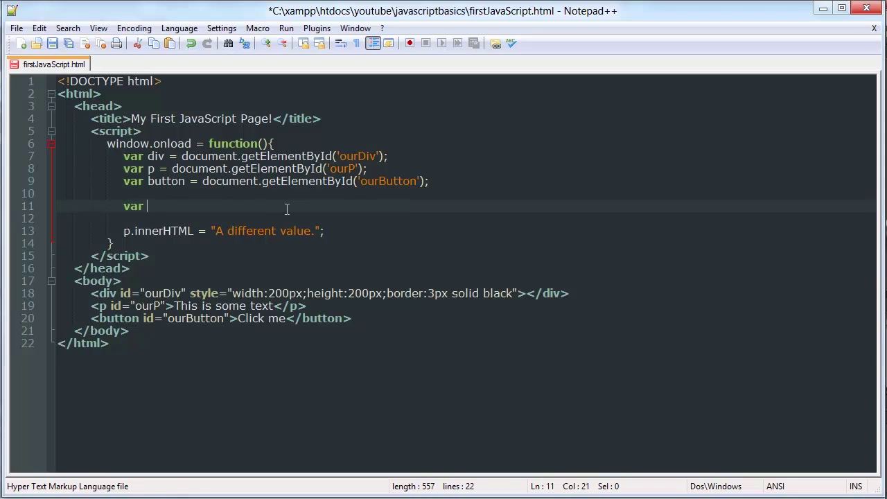
text(thir)
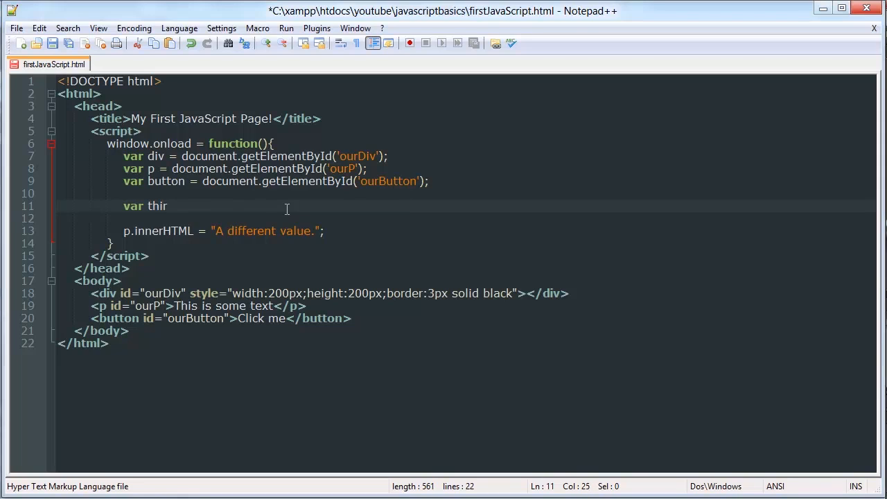
text(dValue = "")
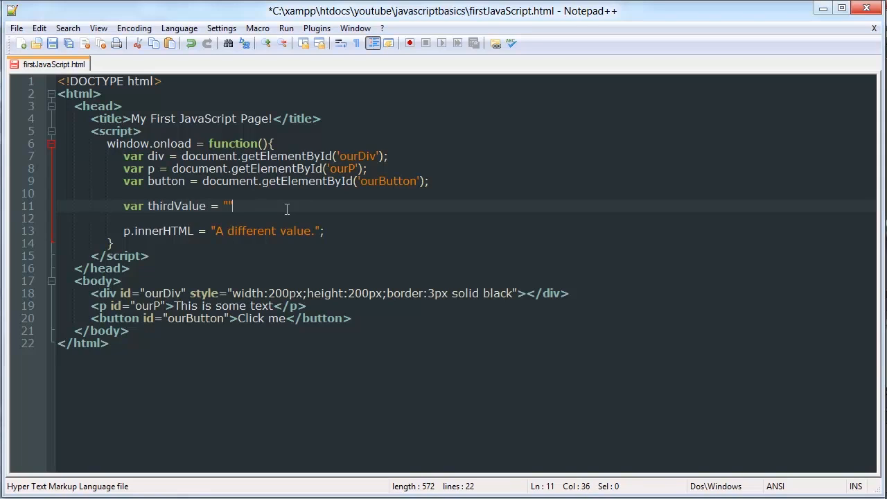
text(;)
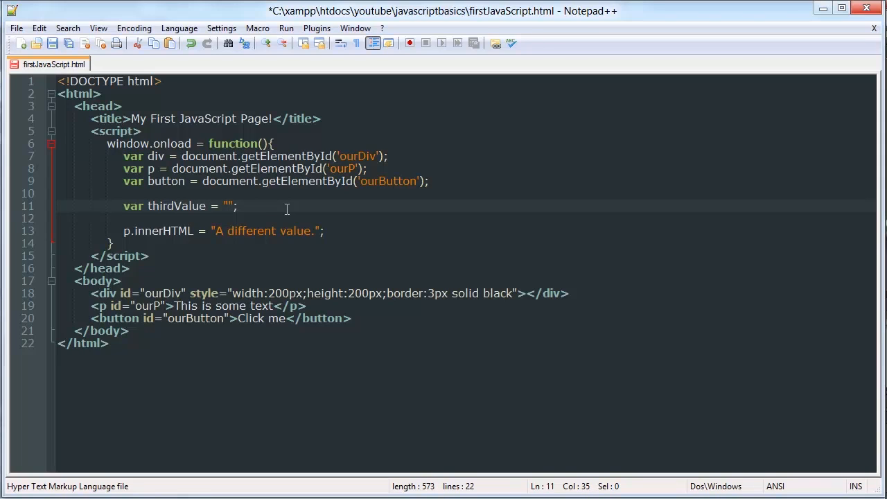
text(A third)
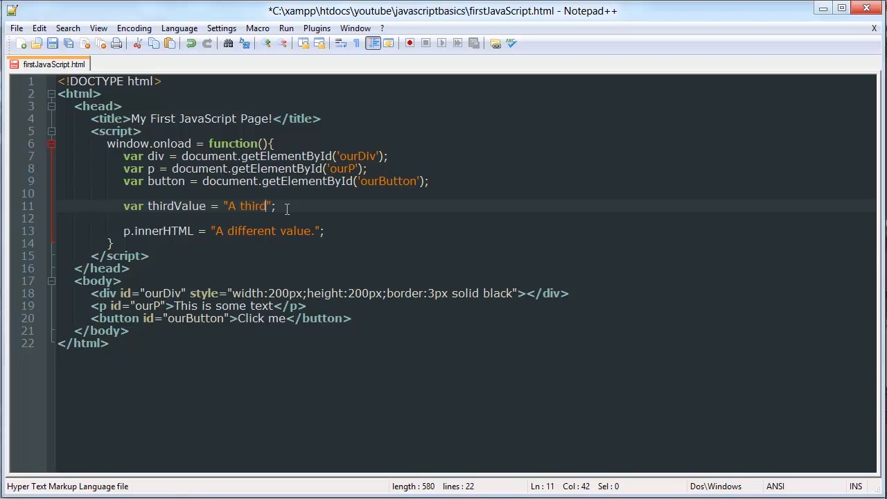
text(valu)
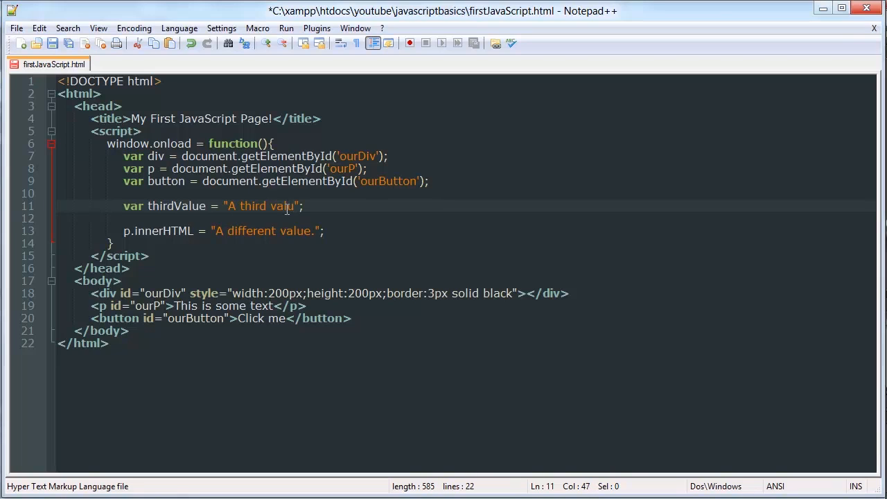
text(e!)
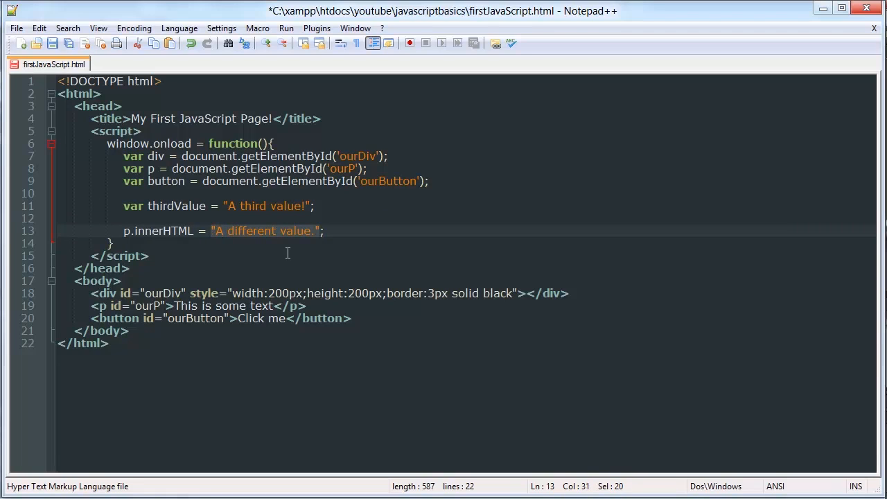
Set p.innerHTML to the thirdValue variable and save the file
text(thirdB)
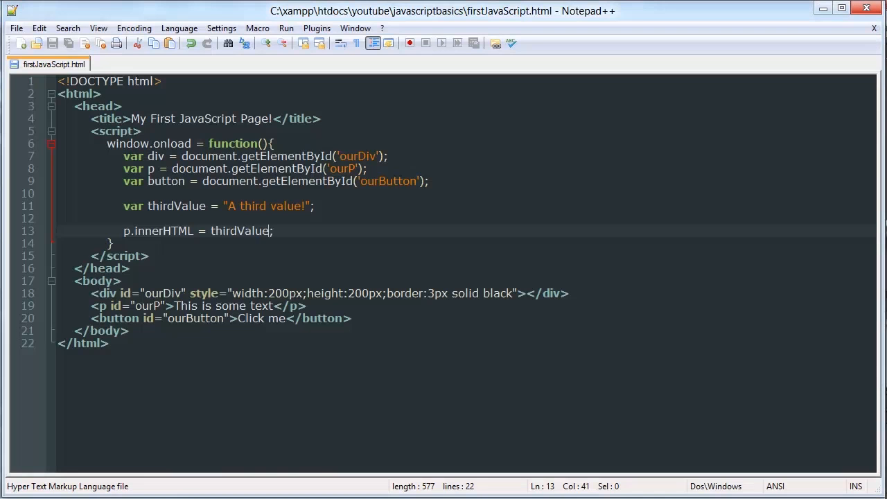
click(187, 231)
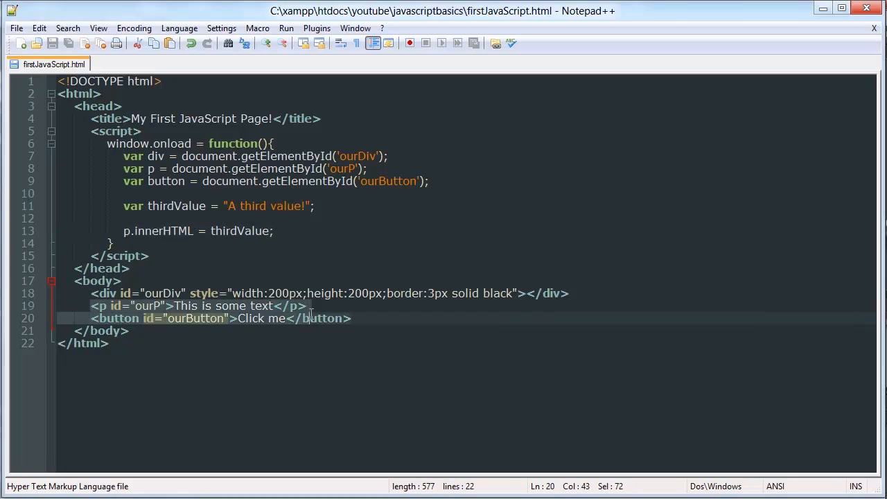
click(211, 230)
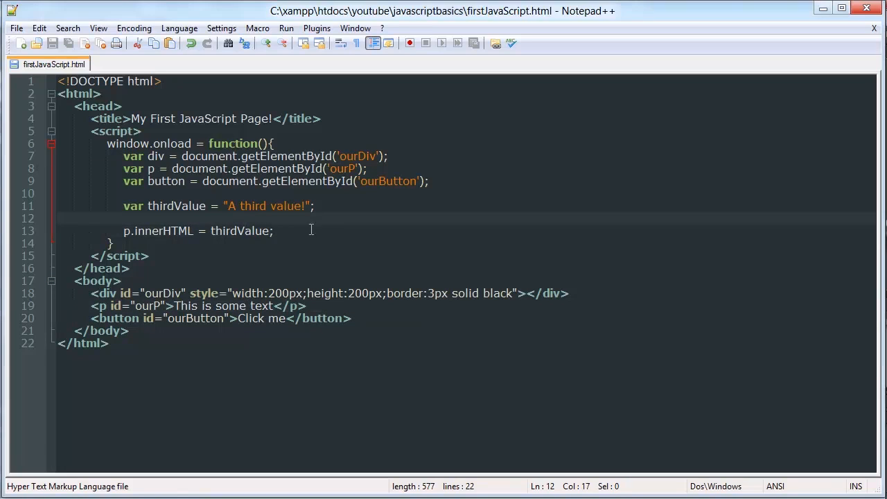
click(274, 231)
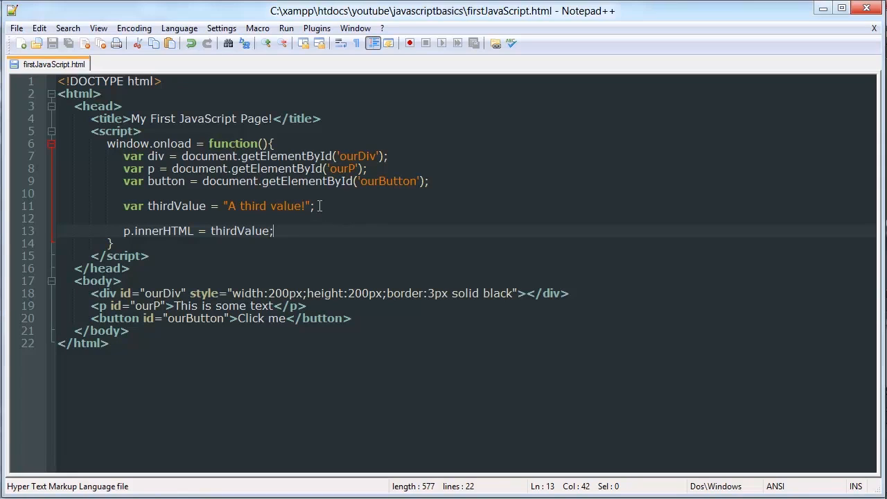
mouse_move(171, 138)
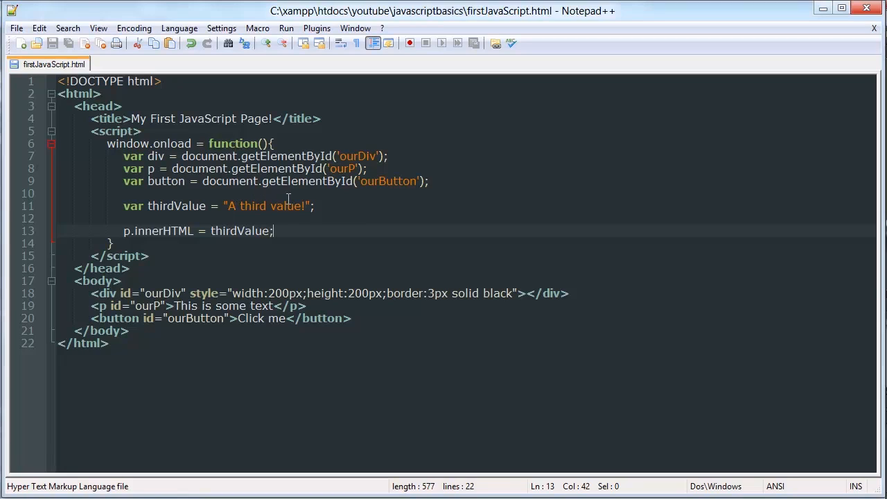
mouse_move(319, 184)
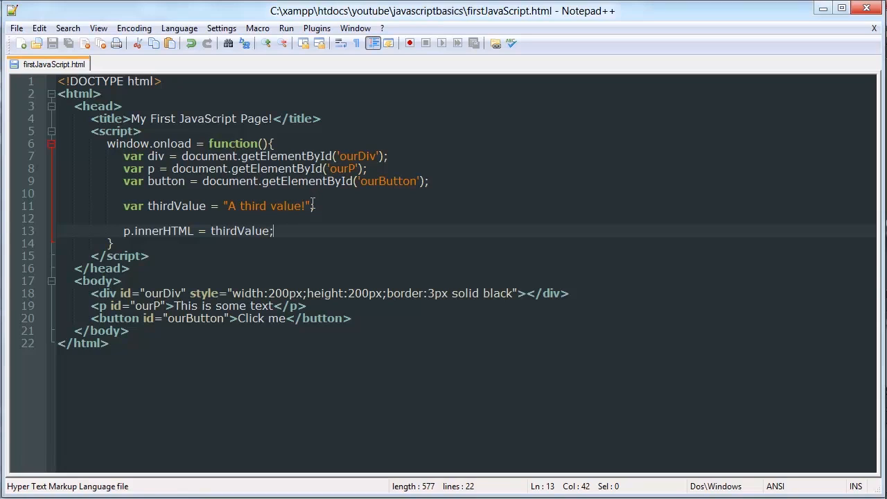
click(314, 206)
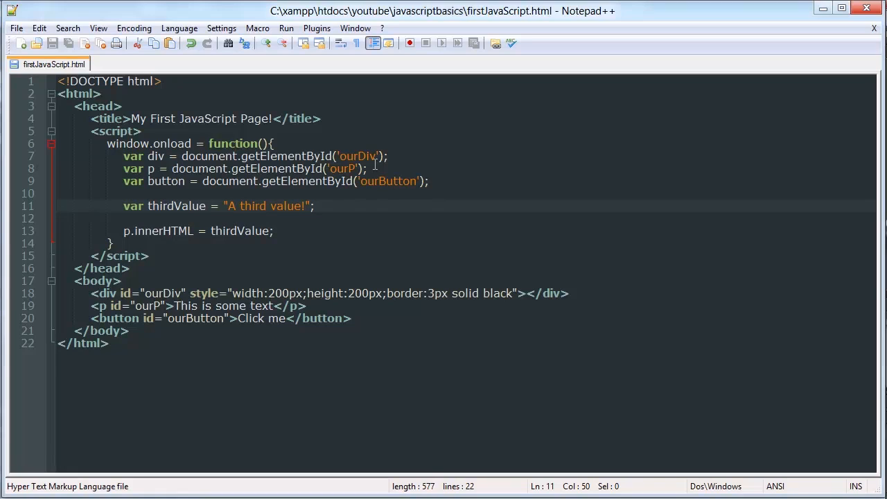
mouse_move(395, 139)
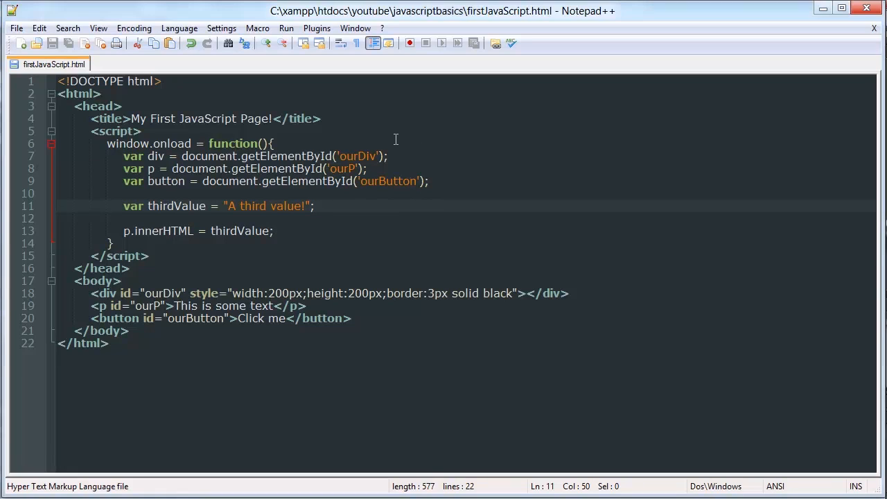
mouse_move(204, 465)
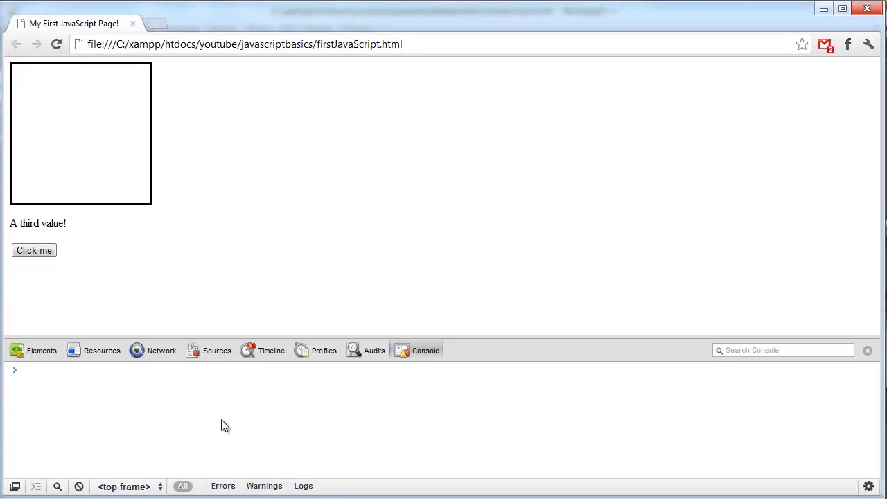
mouse_move(484, 382)
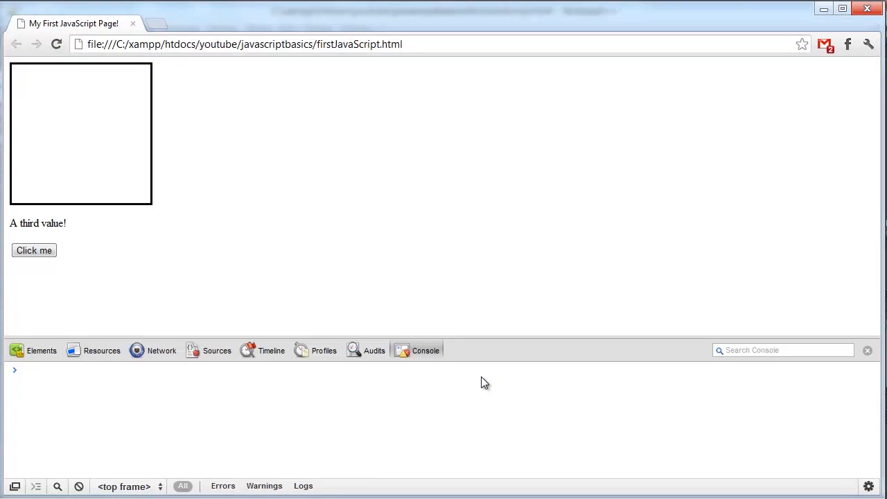
mouse_move(502, 384)
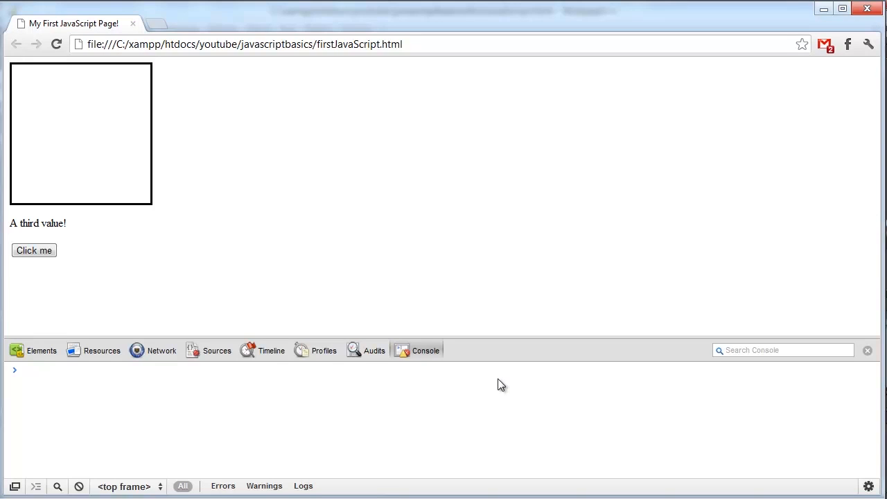
mouse_move(310, 415)
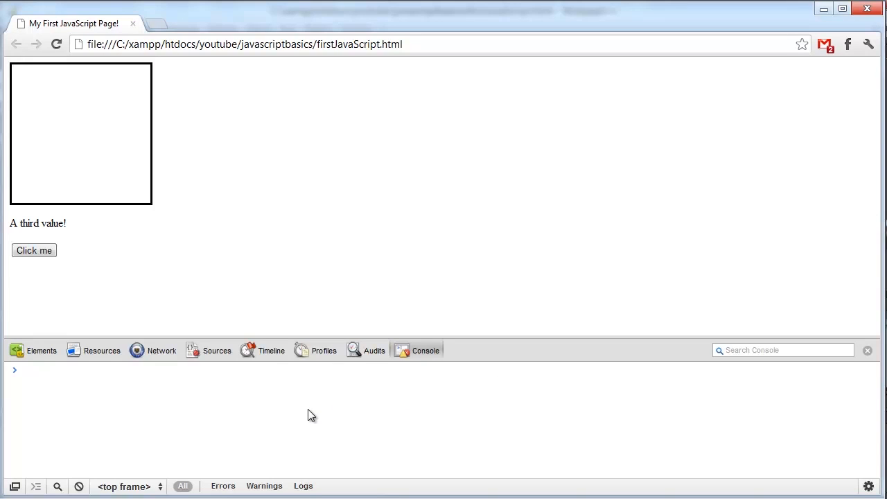
mouse_move(254, 392)
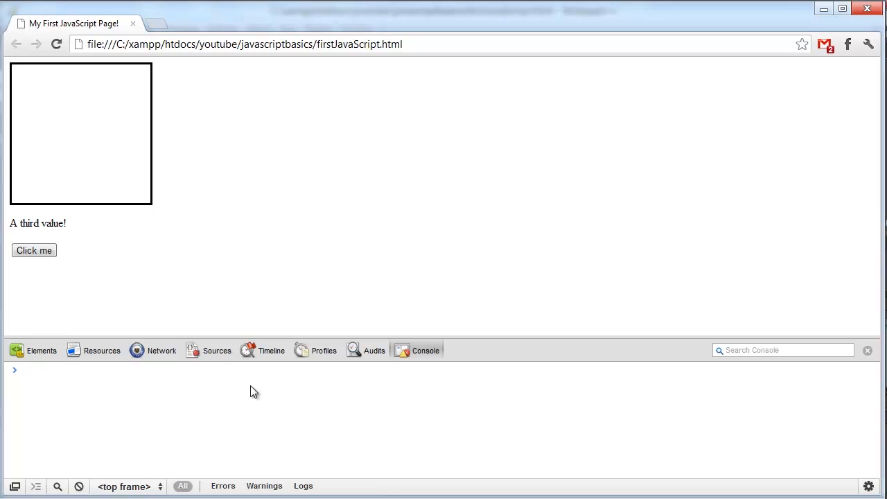